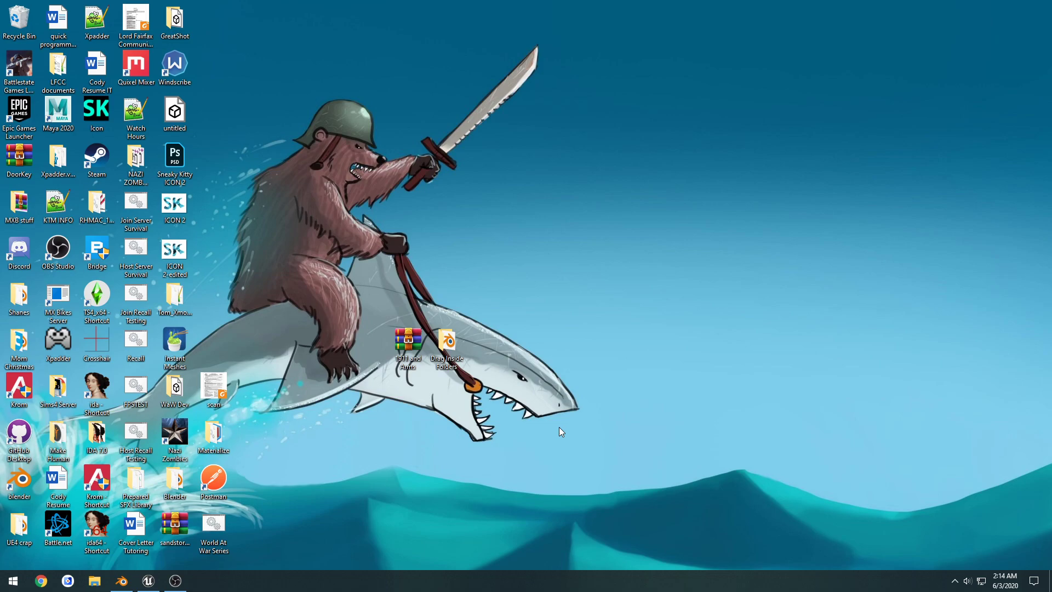
- Glance at the Blender 1911 scene and return to the desktop
{"action": "left_click", "coordinate": [95, 581]}
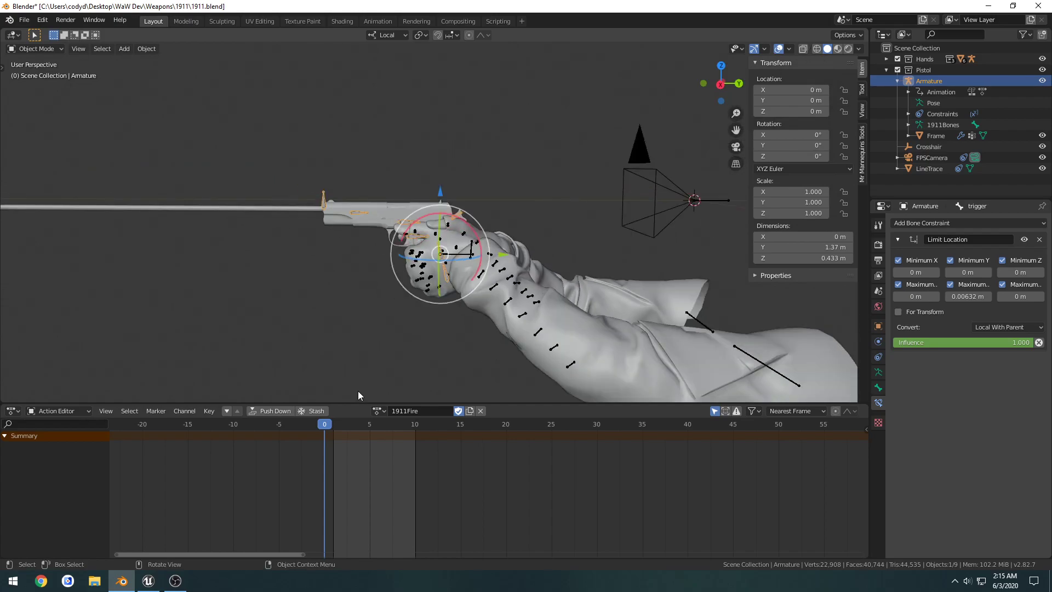
{"action": "mouse_move", "coordinate": [120, 581]}
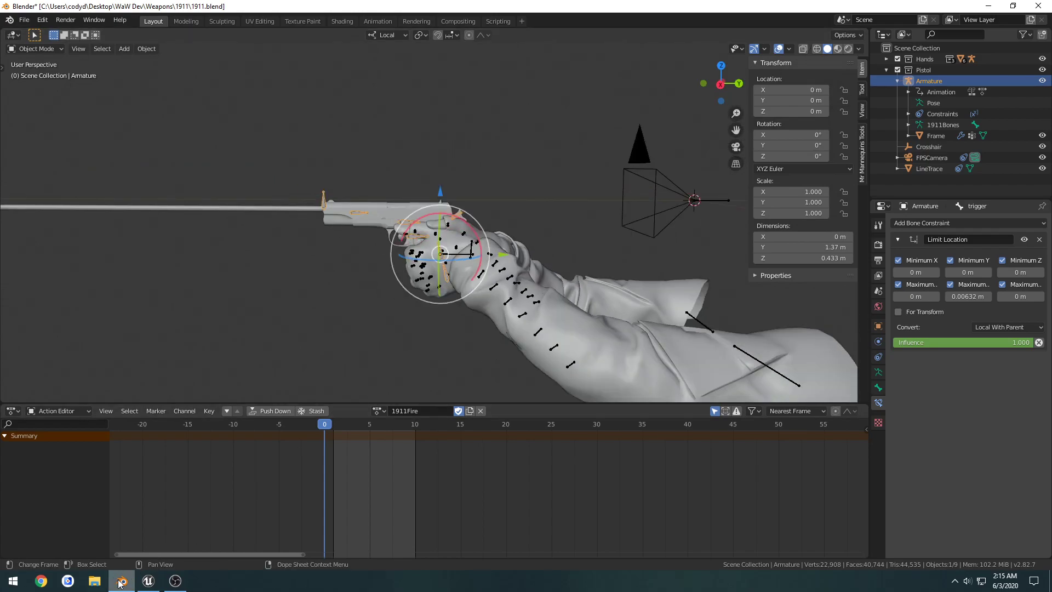
{"action": "left_click", "coordinate": [121, 581]}
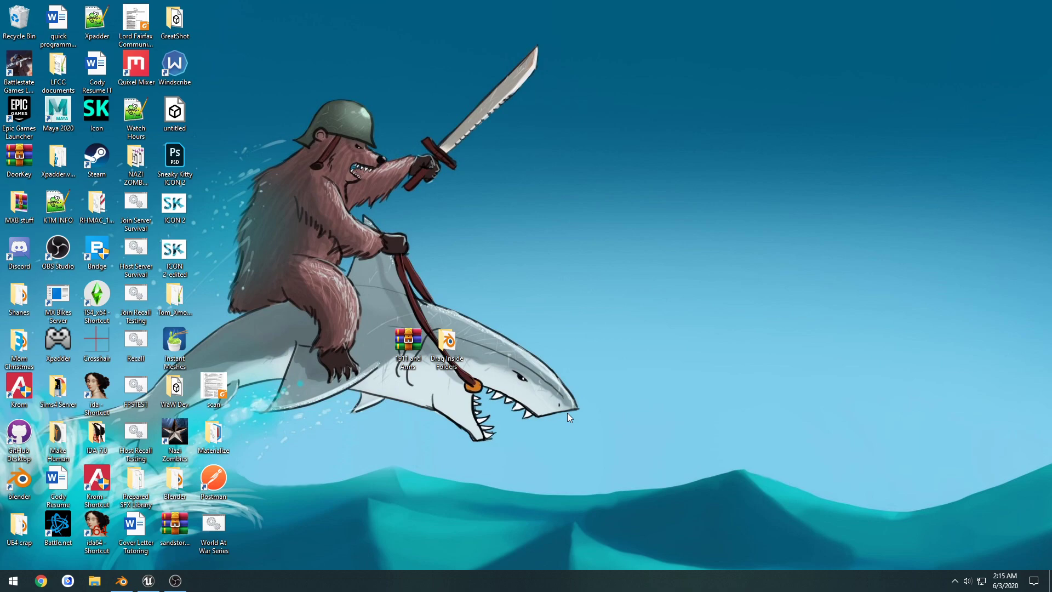
{"action": "mouse_move", "coordinate": [436, 401]}
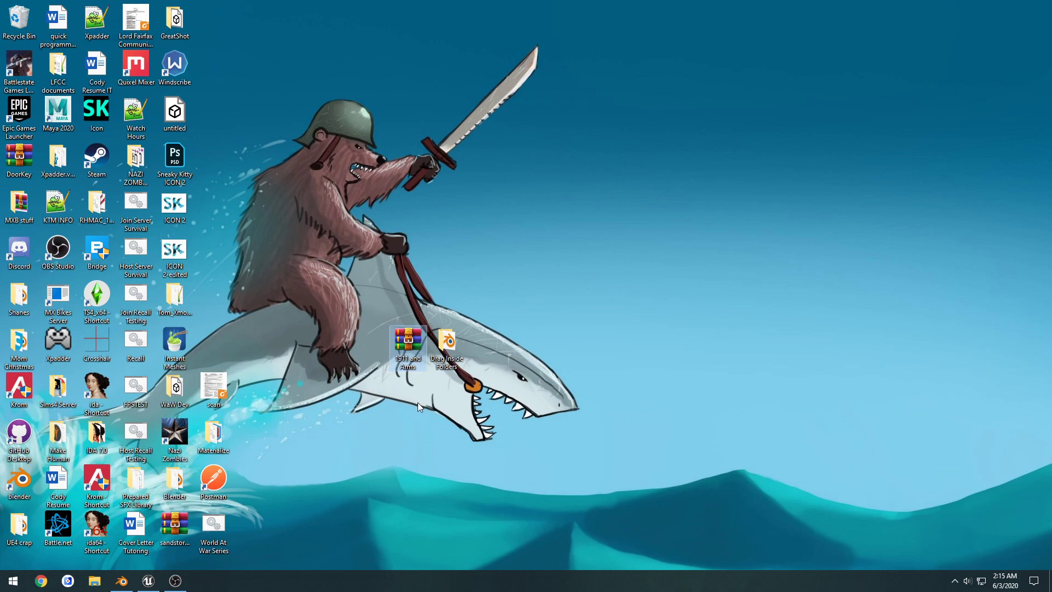
{"action": "mouse_move", "coordinate": [408, 338]}
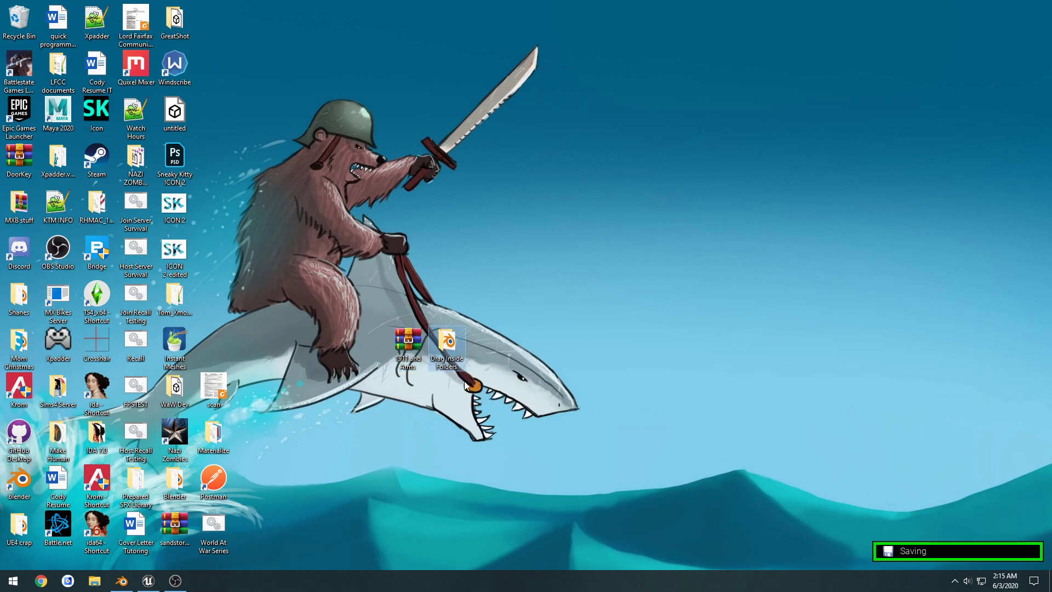
- Browse into Drag Inside Folders, select the Character folder and switch to Unreal
{"action": "double_click", "coordinate": [446, 346]}
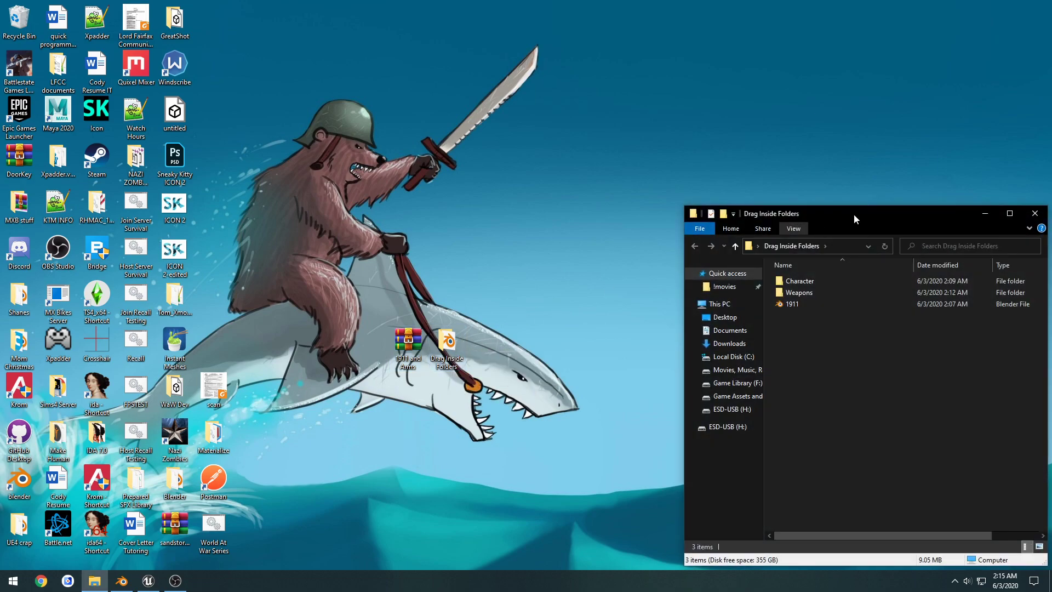
{"action": "double_click", "coordinate": [791, 304]}
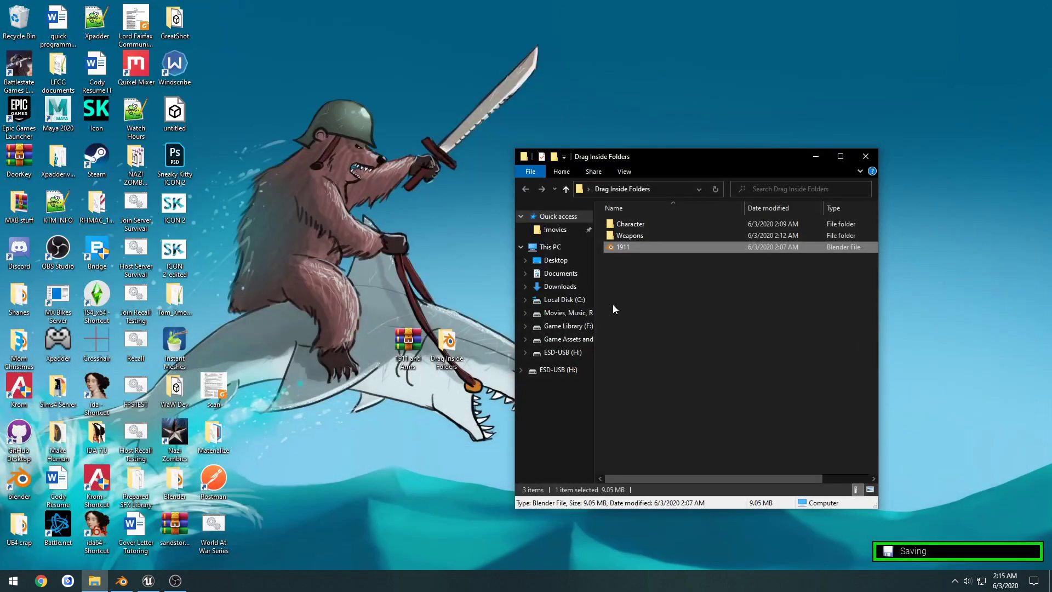
{"action": "left_click", "coordinate": [631, 224]}
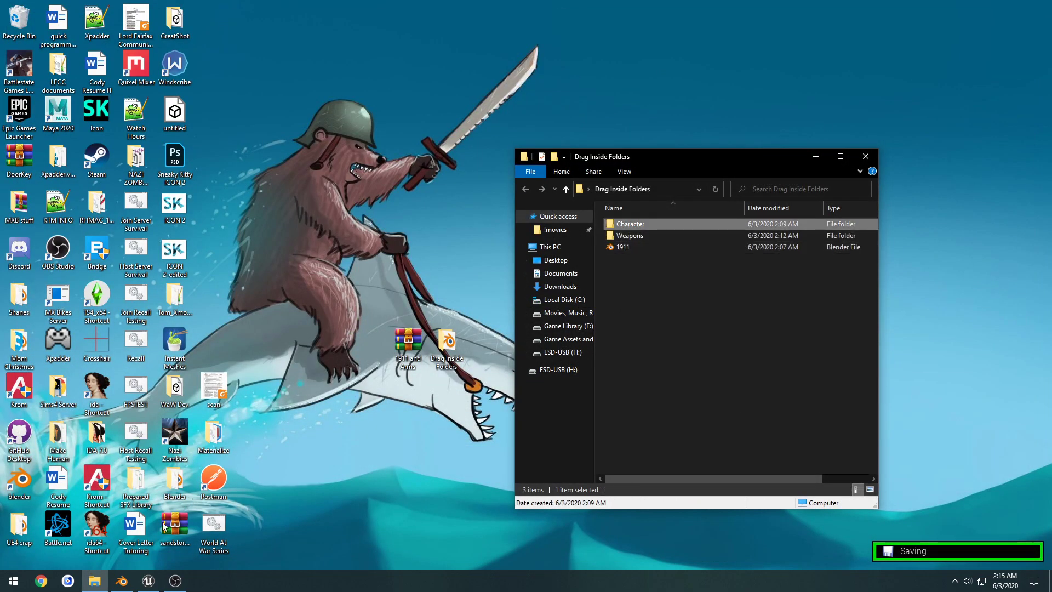
{"action": "left_click", "coordinate": [147, 580]}
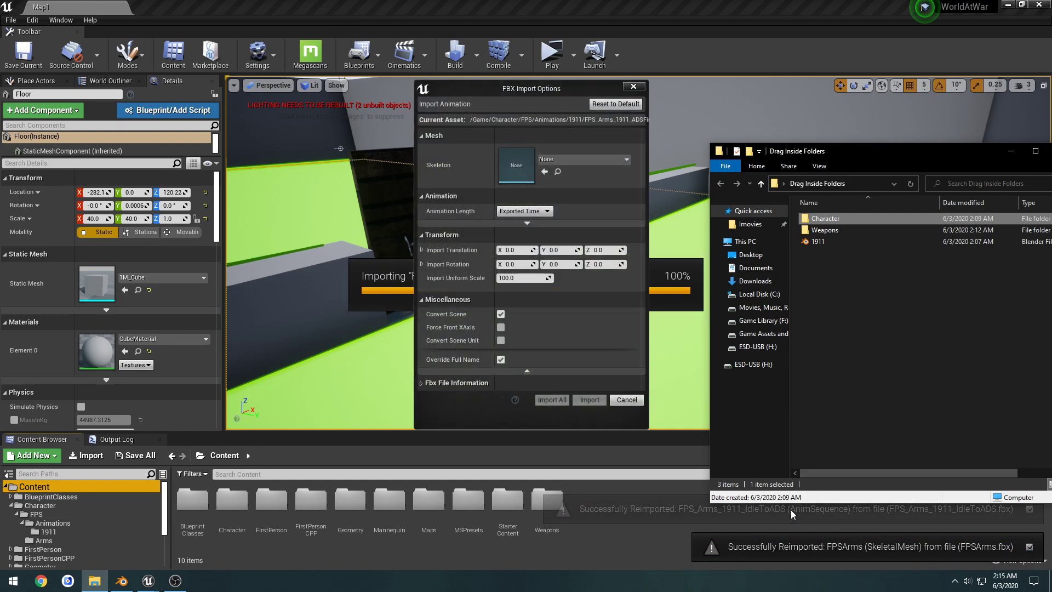
- Dismiss the FBX import options and message log and enlarge the Content Browser
{"action": "left_click", "coordinate": [588, 399]}
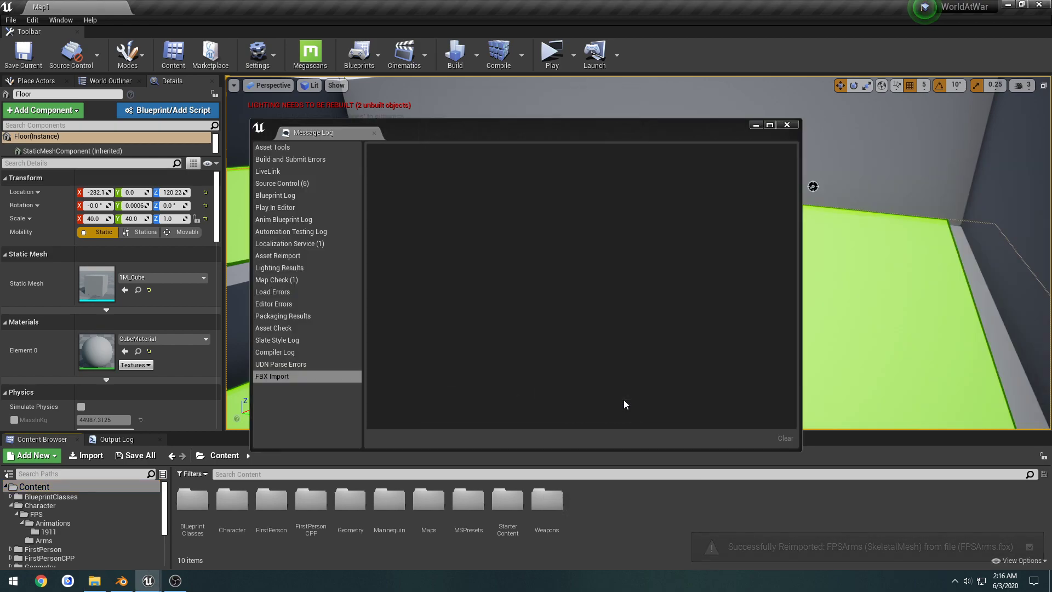
{"action": "left_click", "coordinate": [786, 125]}
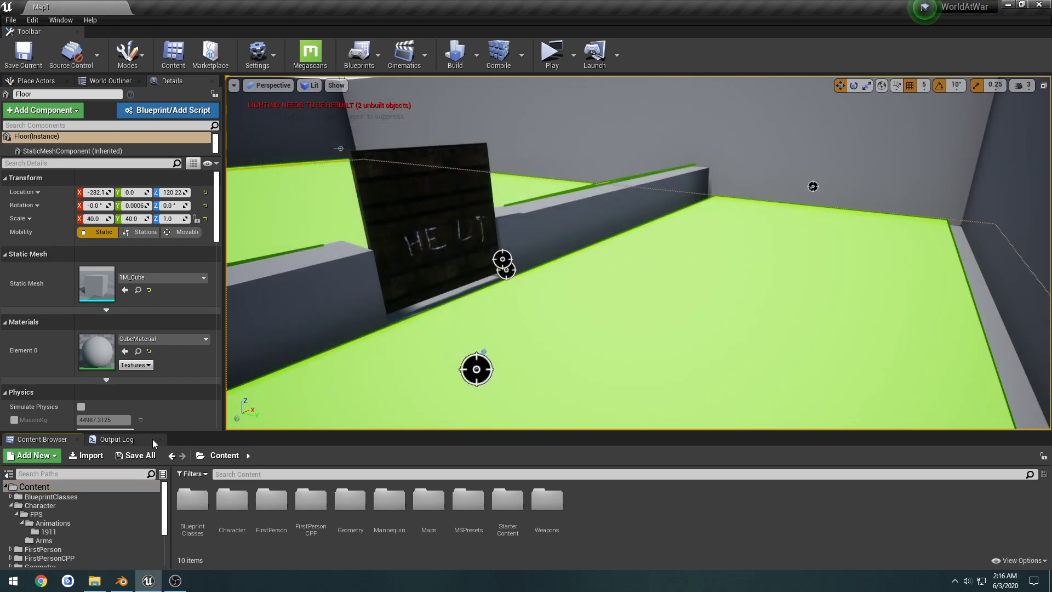
{"action": "left_click", "coordinate": [53, 523]}
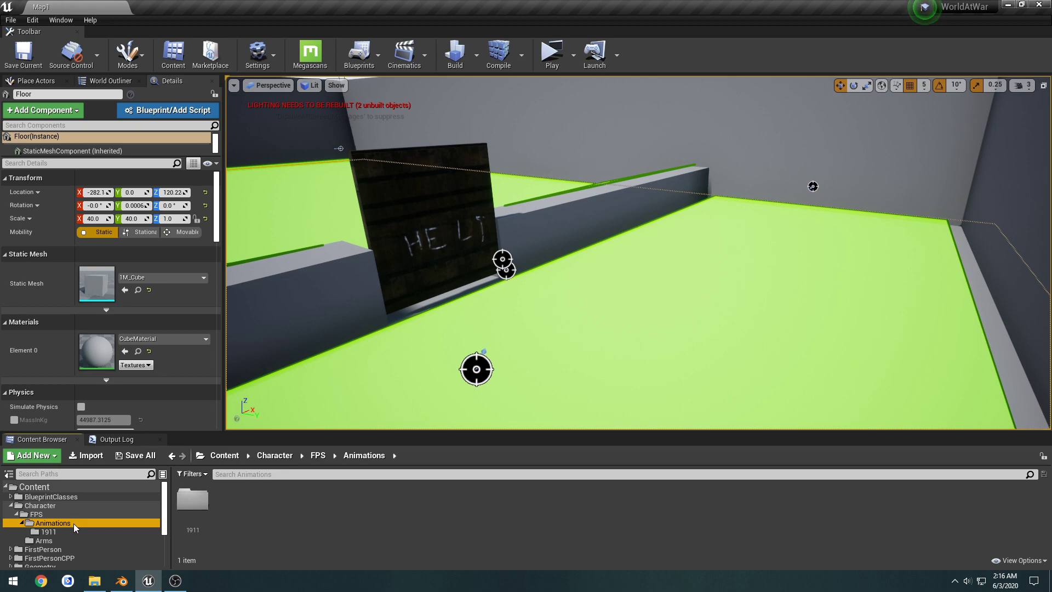
{"action": "left_click", "coordinate": [95, 580]}
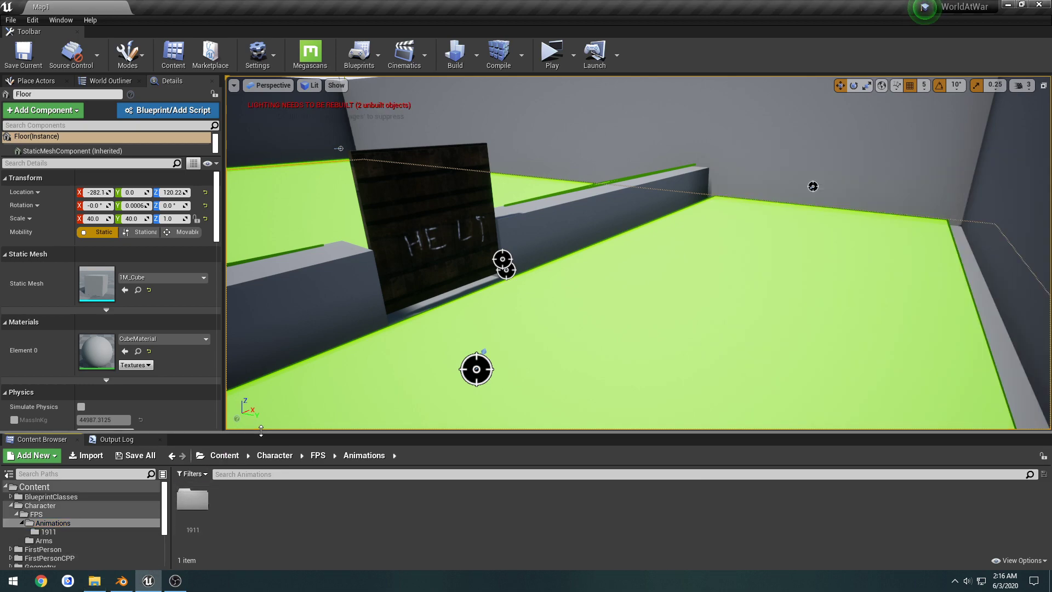
{"action": "left_click", "coordinate": [41, 327]}
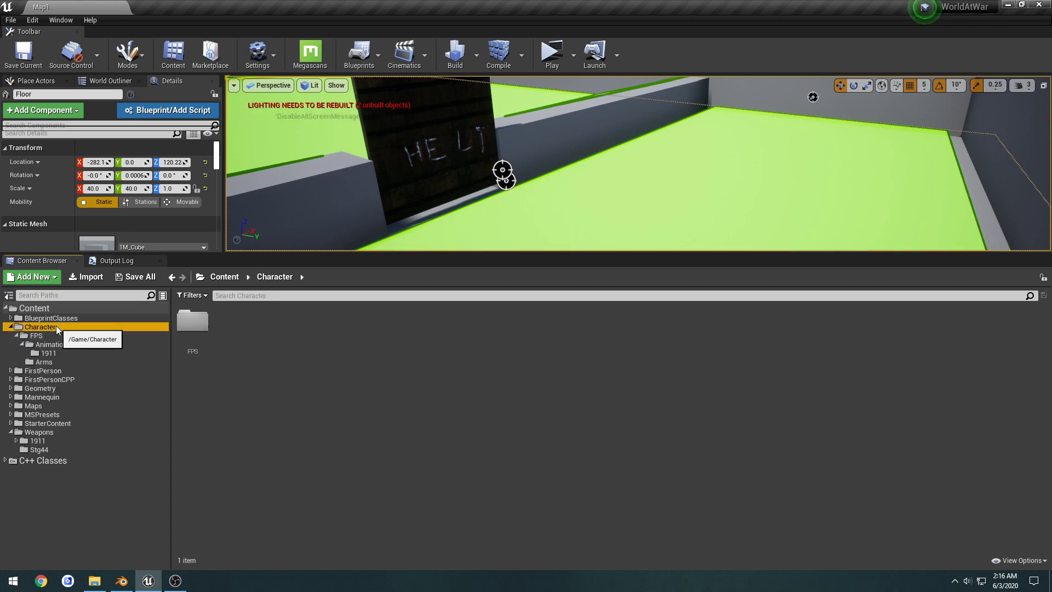
- Navigate the Content Browser into Character > FPS > Arms
{"action": "double_click", "coordinate": [193, 322]}
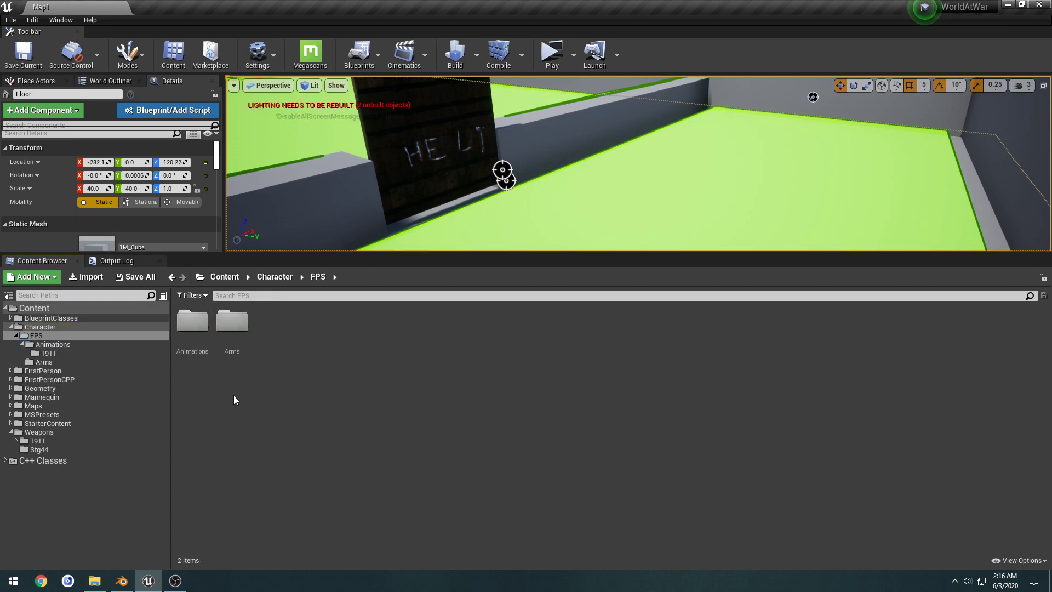
{"action": "double_click", "coordinate": [231, 319]}
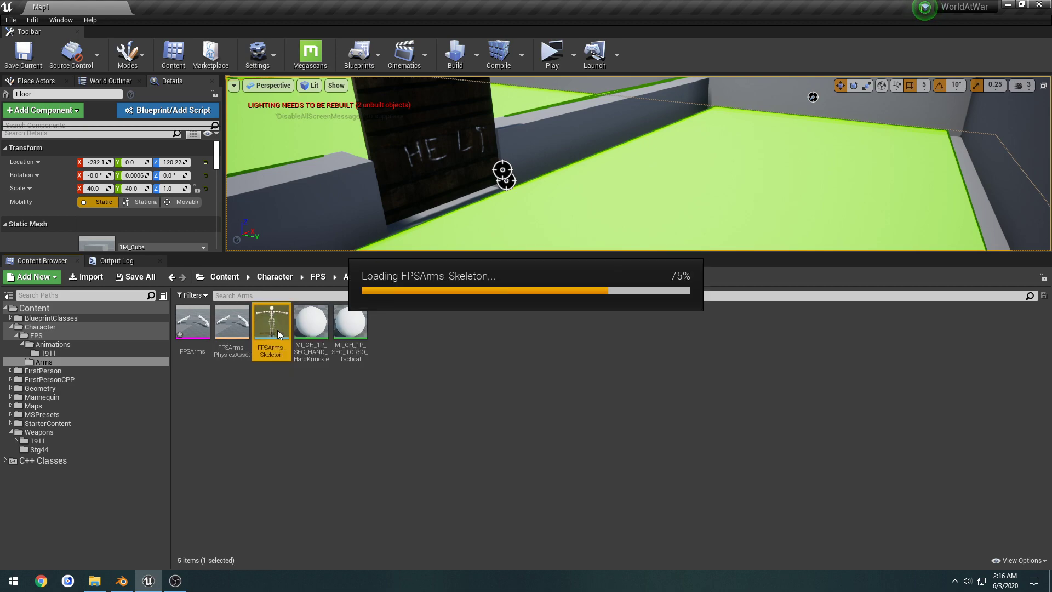
- Inspect b_weaponGripSocket in the FPSArms skeleton tree and return to Map1
{"action": "double_click", "coordinate": [270, 325]}
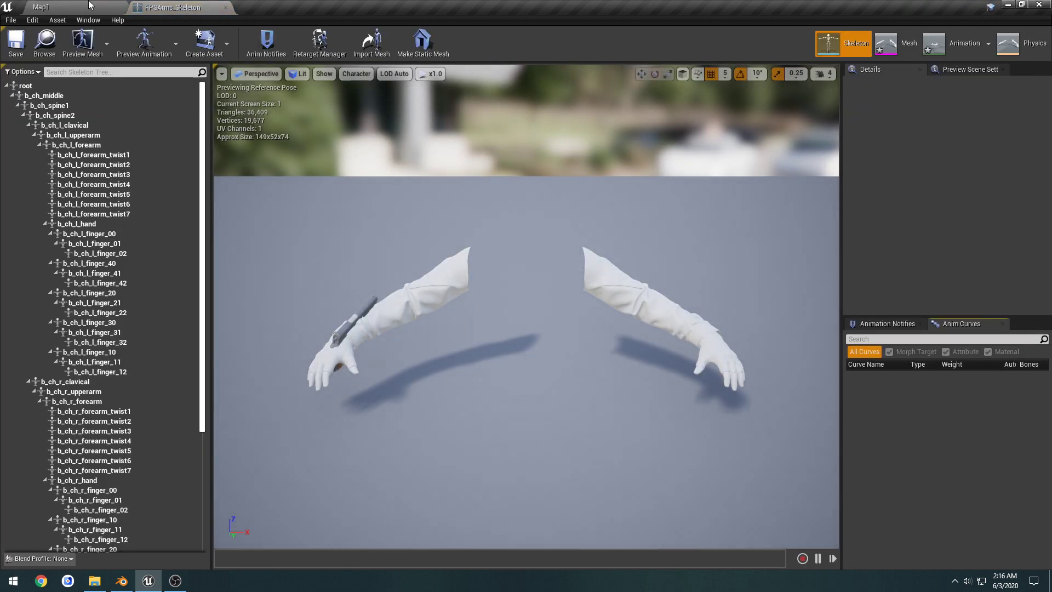
{"action": "scroll", "scroll_direction": "down", "scroll_amount": 3}
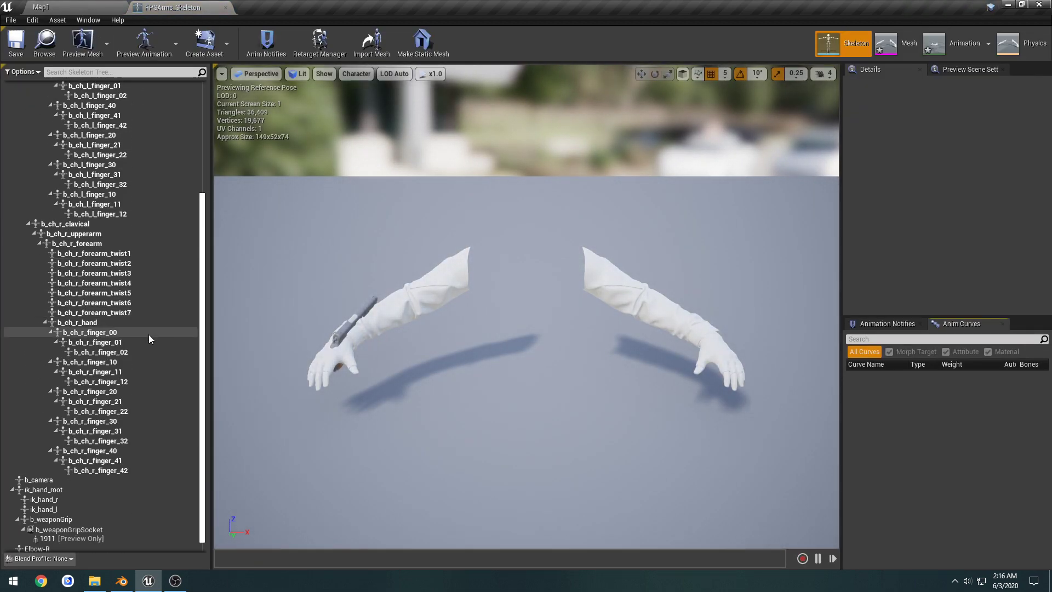
{"action": "left_click", "coordinate": [68, 518]}
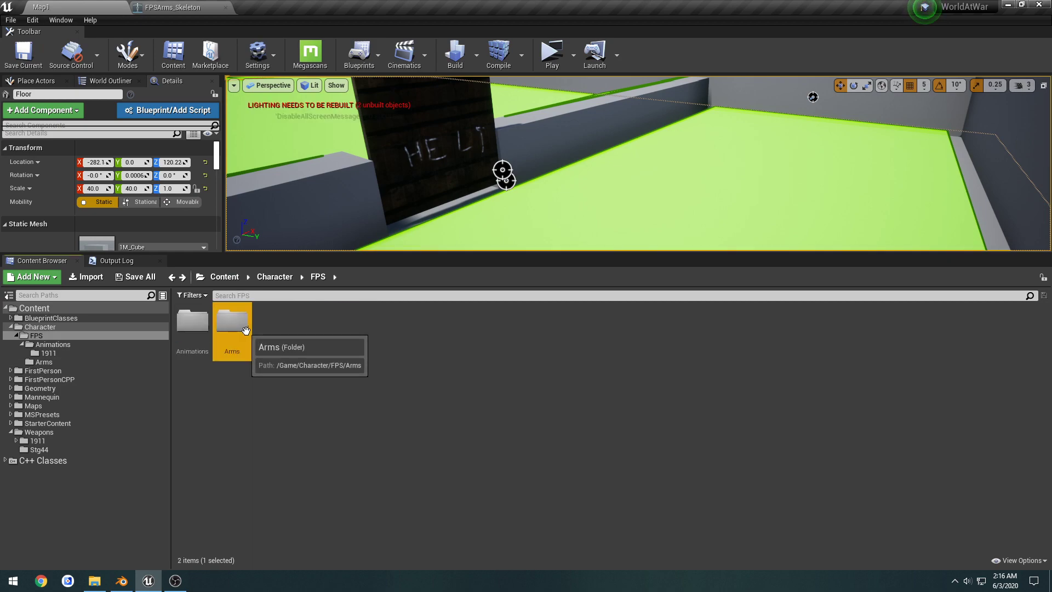
- Browse the FPS and Weapons animation folders and load Weapons/1911/Animations/1911_Fire
{"action": "double_click", "coordinate": [192, 321]}
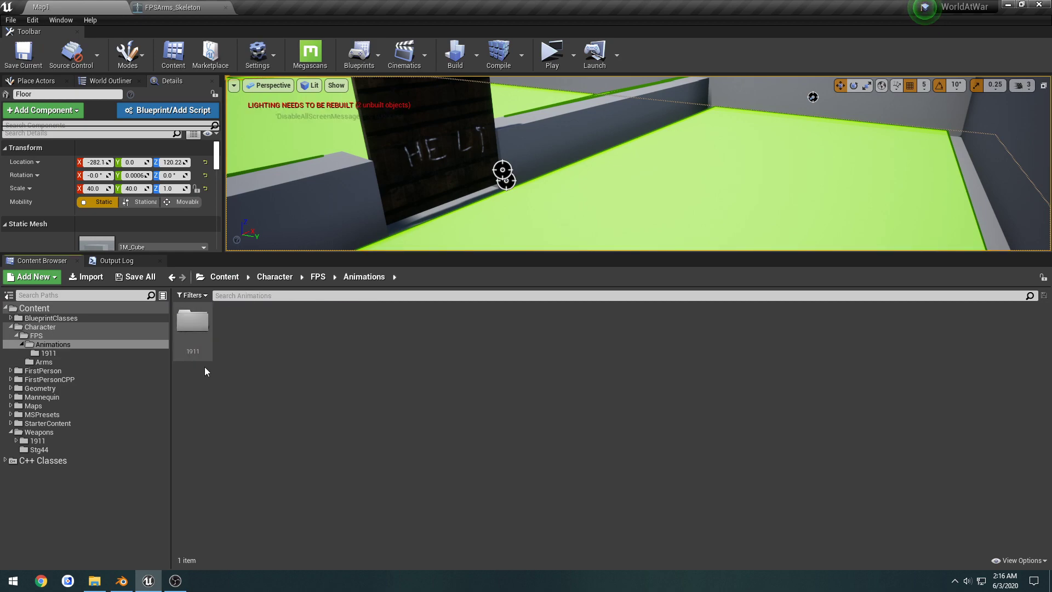
{"action": "double_click", "coordinate": [193, 322]}
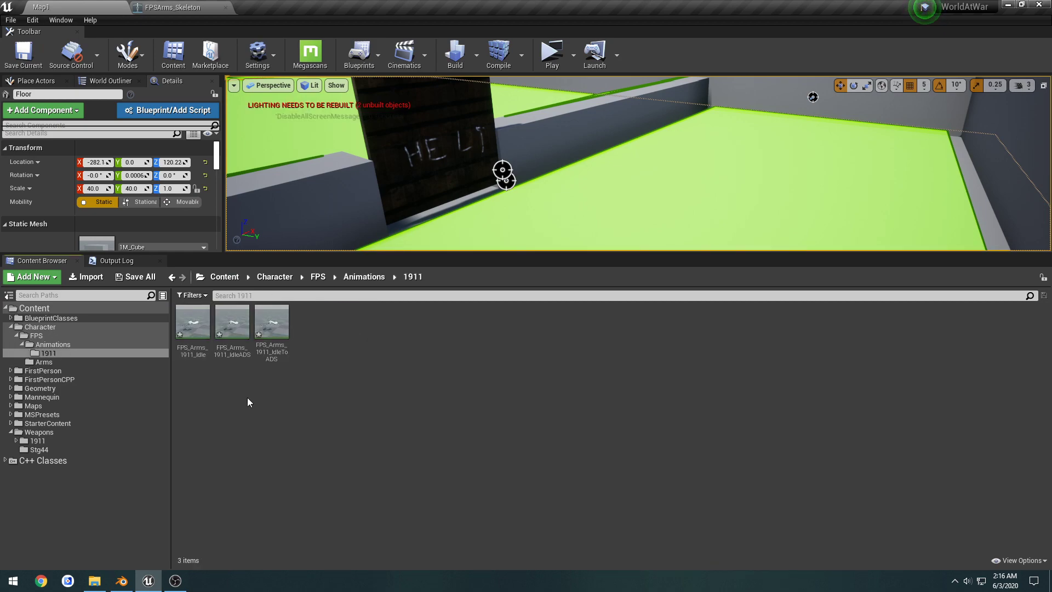
{"action": "mouse_move", "coordinate": [253, 383]}
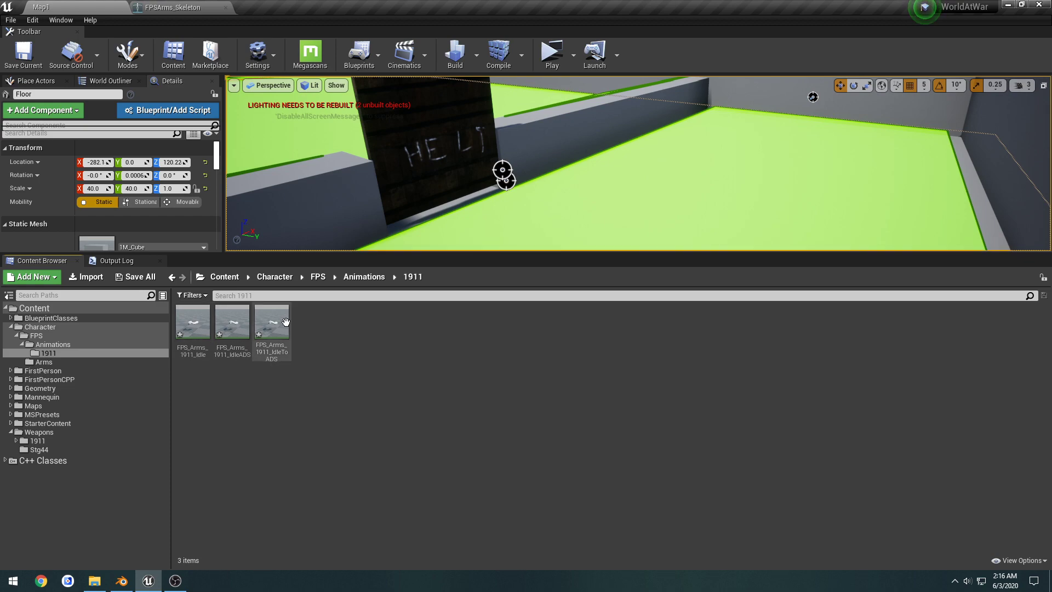
{"action": "double_click", "coordinate": [272, 322]}
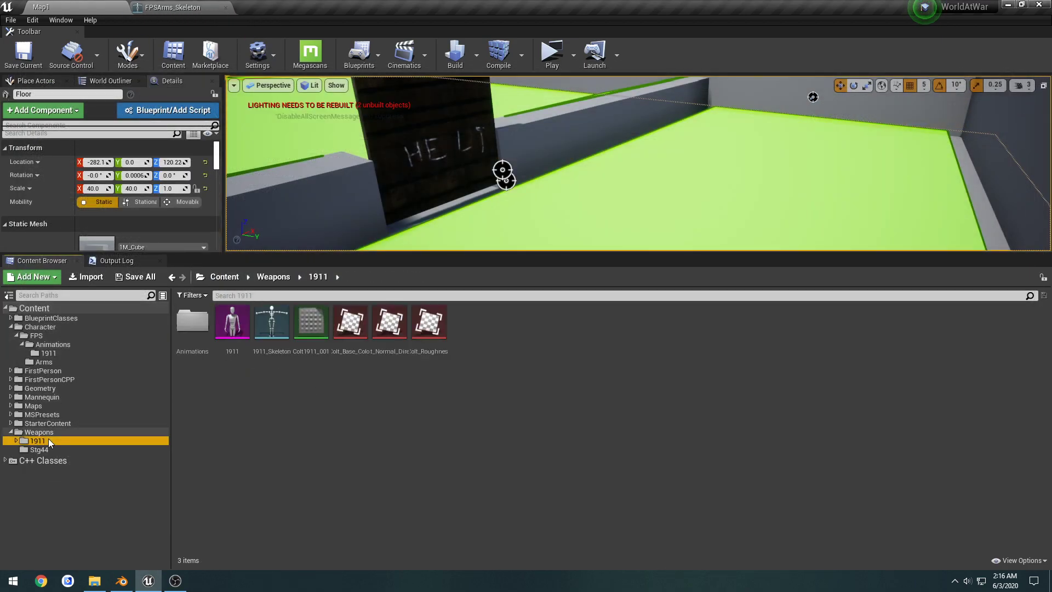
{"action": "left_click", "coordinate": [39, 449]}
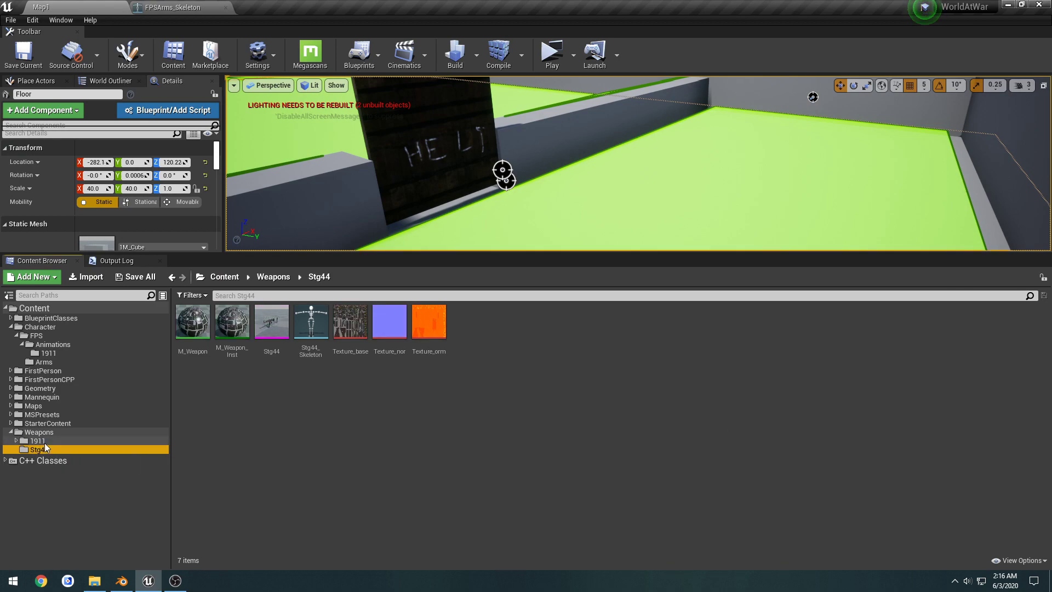
{"action": "left_click", "coordinate": [39, 440]}
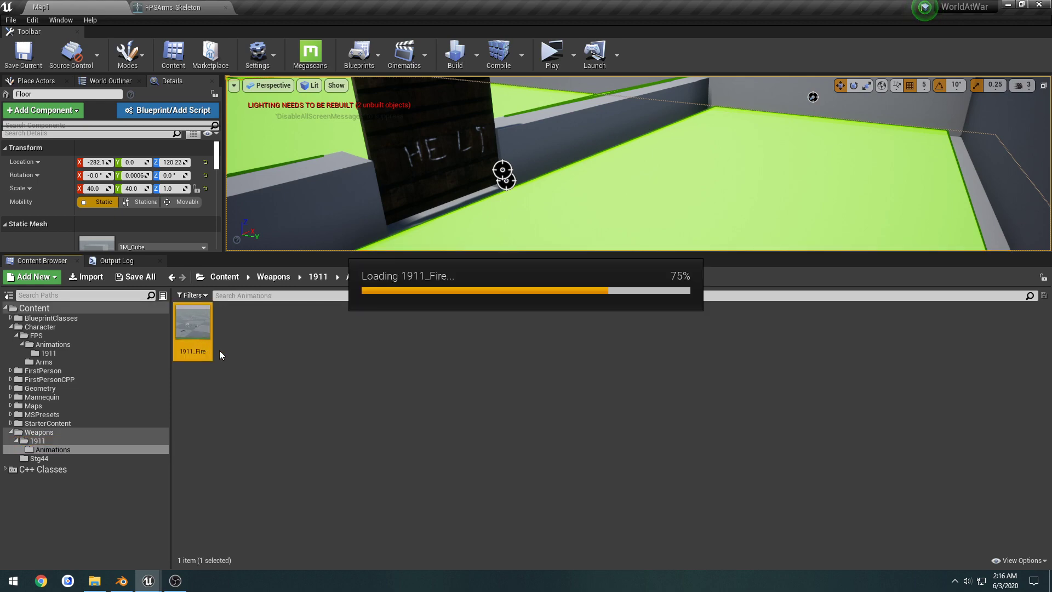
{"action": "double_click", "coordinate": [191, 326]}
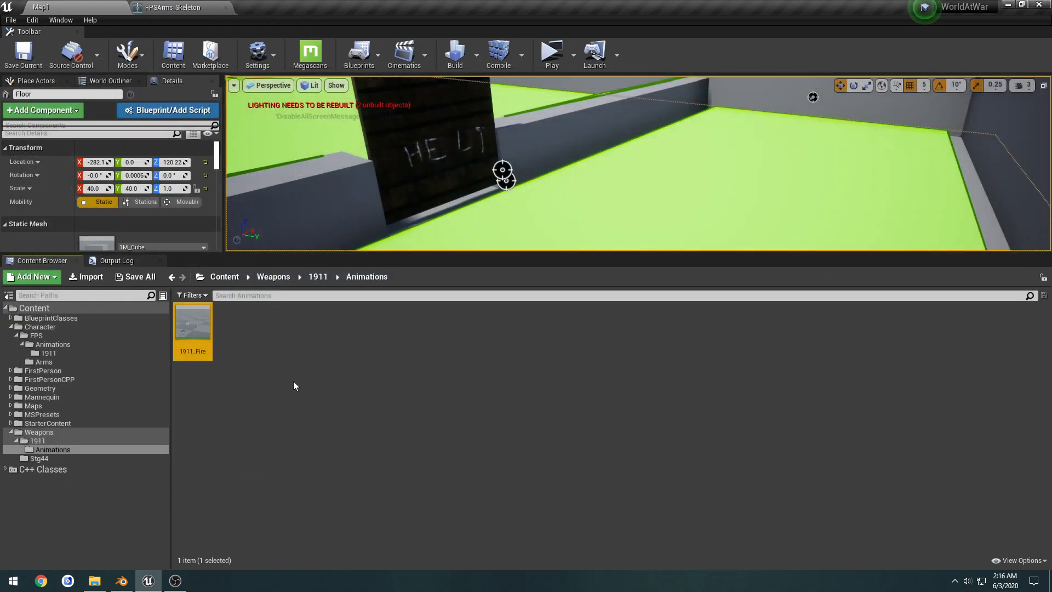
- Assign Colt_Base_Color, Colt_Roughness and Colt_Normal to the Colt1911_001 material and close it
{"action": "left_click", "coordinate": [318, 276]}
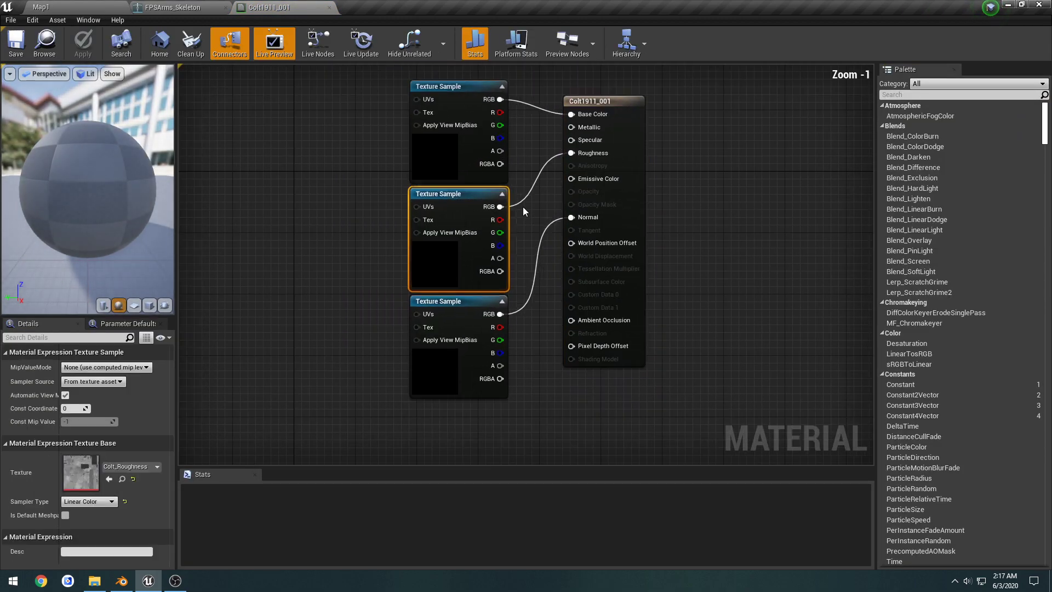
{"action": "mouse_move", "coordinate": [396, 152]}
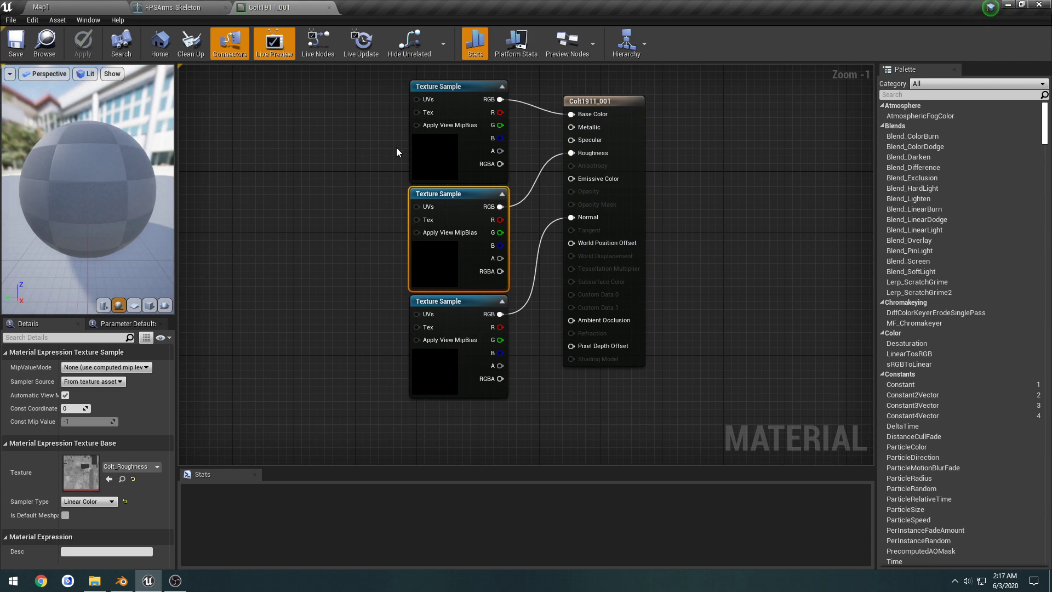
{"action": "left_click", "coordinate": [458, 85]}
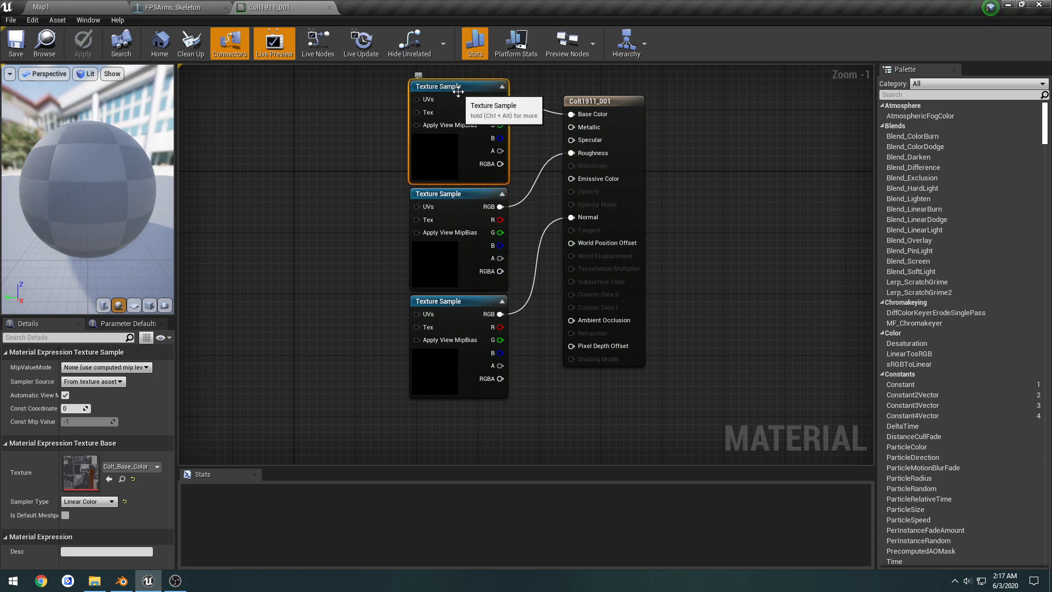
{"action": "left_click", "coordinate": [438, 193]}
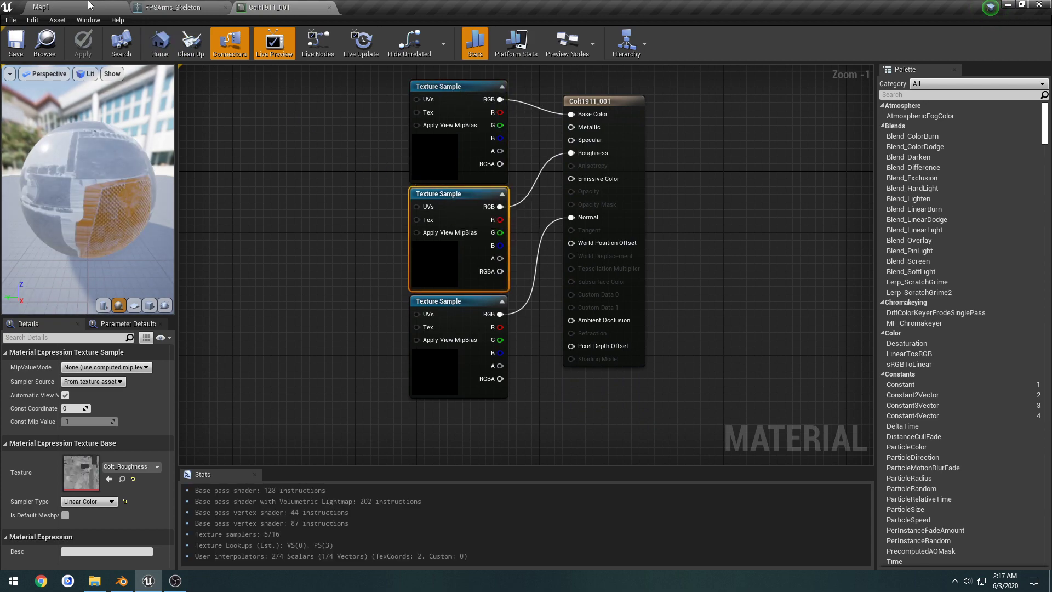
{"action": "left_click", "coordinate": [41, 7]}
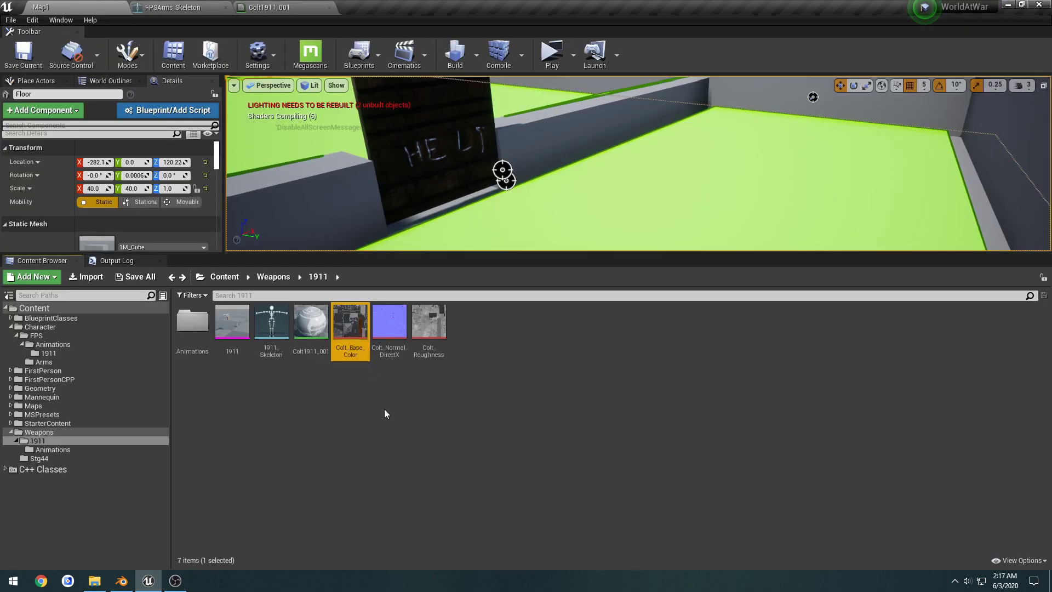
{"action": "left_click", "coordinate": [428, 322]}
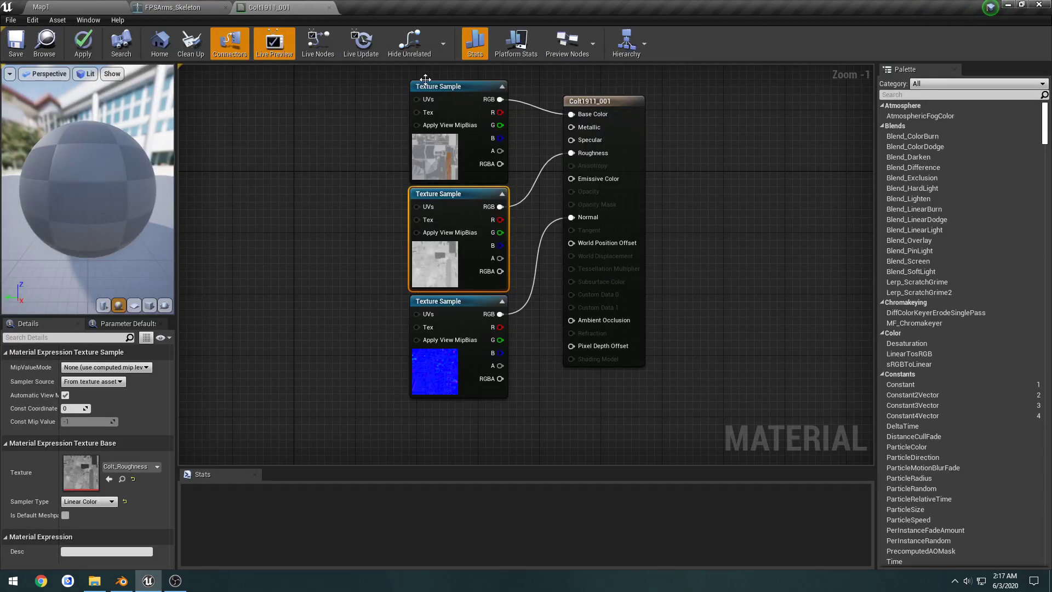
{"action": "mouse_move", "coordinate": [470, 199]}
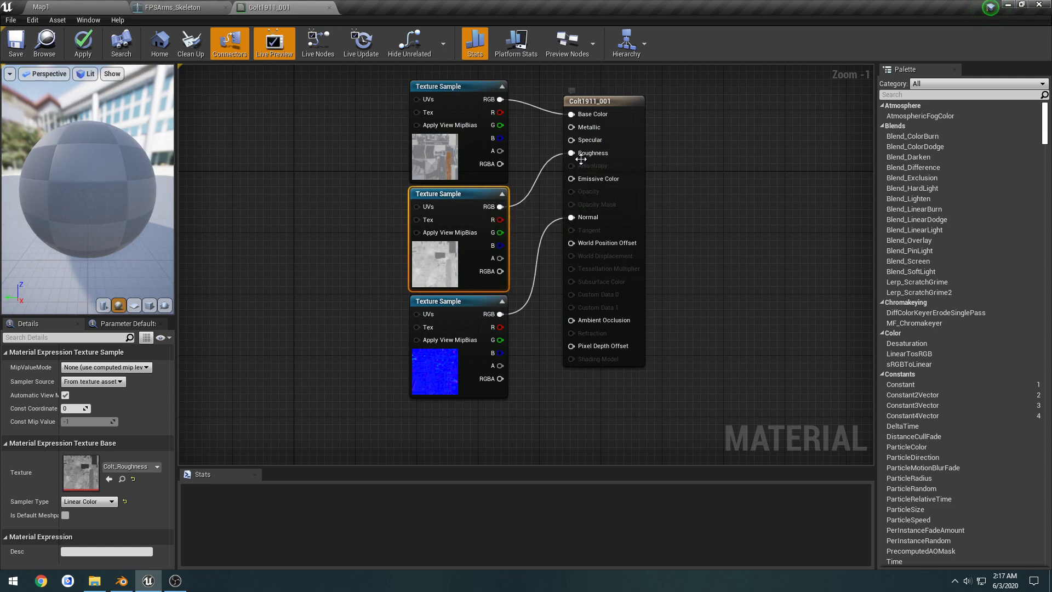
{"action": "mouse_move", "coordinate": [329, 7]}
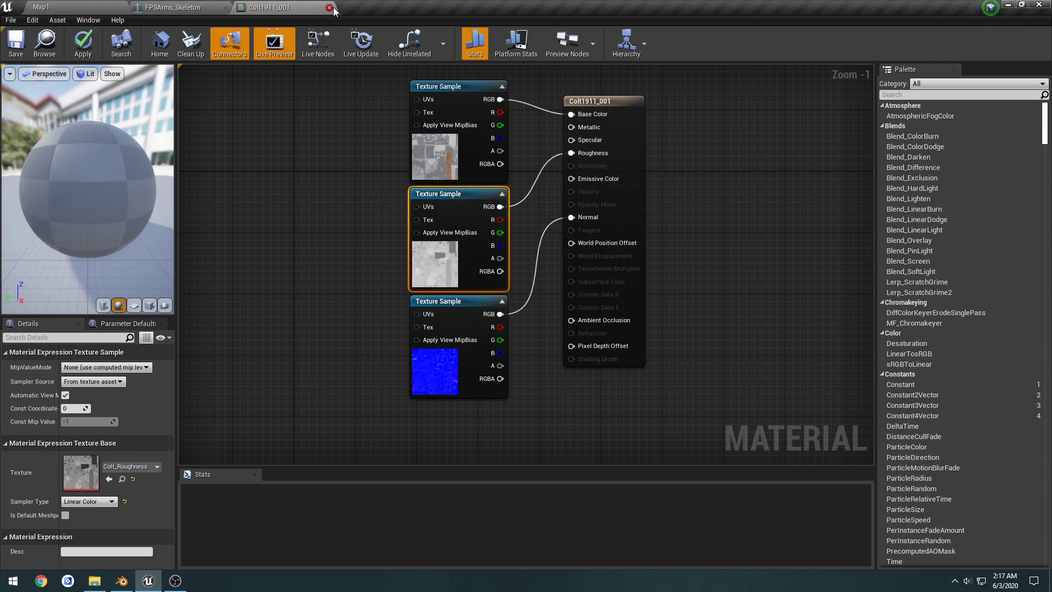
{"action": "left_click", "coordinate": [328, 8]}
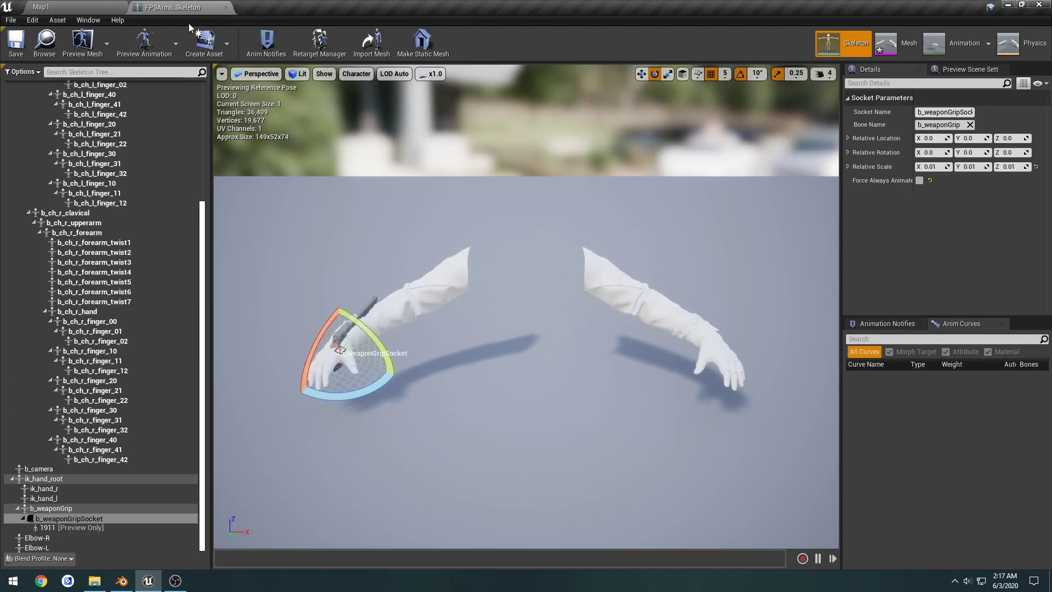
- Return to the Map1 level editor with Weapons/1911 in the Content Browser
{"action": "left_click", "coordinate": [40, 8]}
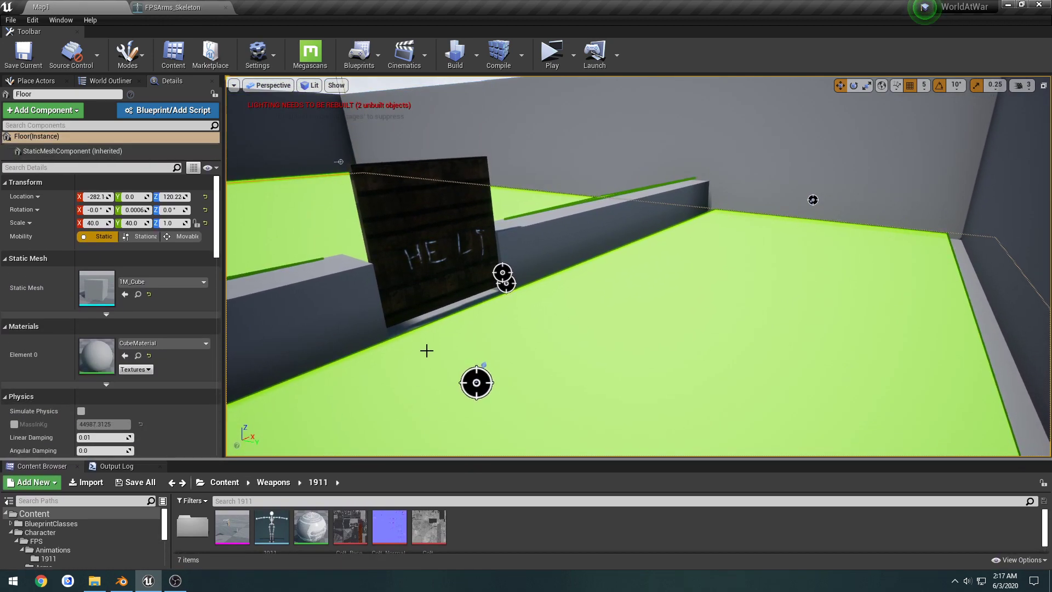
{"action": "mouse_move", "coordinate": [437, 343]}
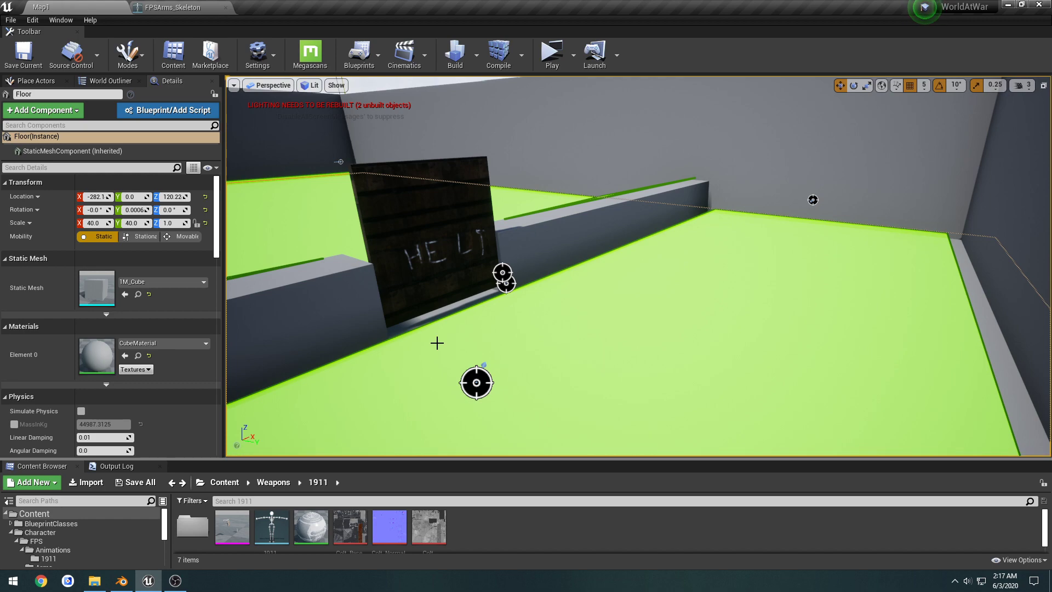
{"action": "mouse_move", "coordinate": [421, 433]}
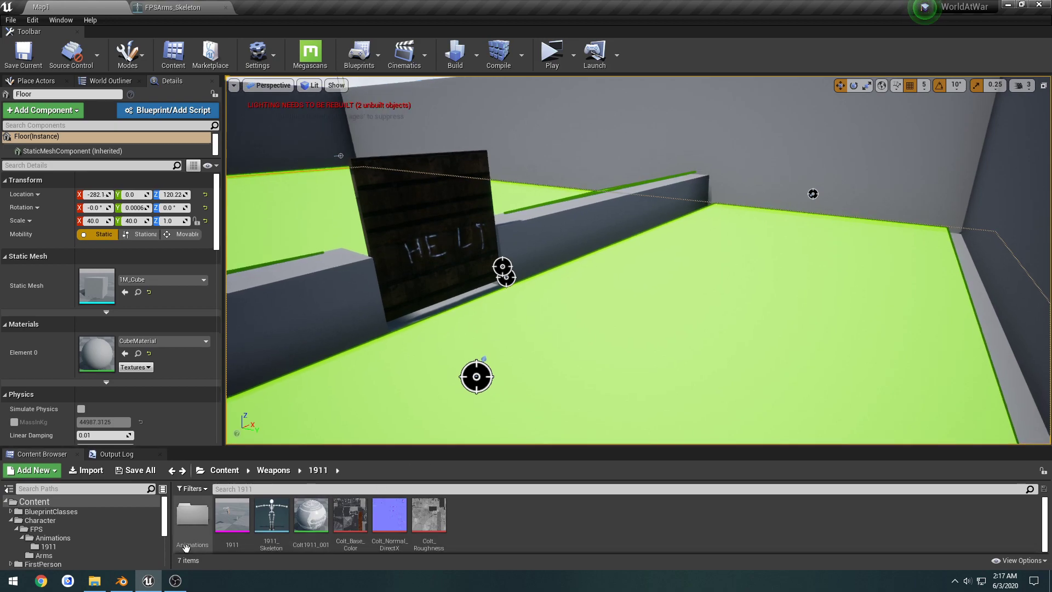
- In Blender Pose Mode inspect ik_hand_r, its Copy Transforms constraint and b_weaponGrip, then go back to Unreal
{"action": "left_click", "coordinate": [120, 581]}
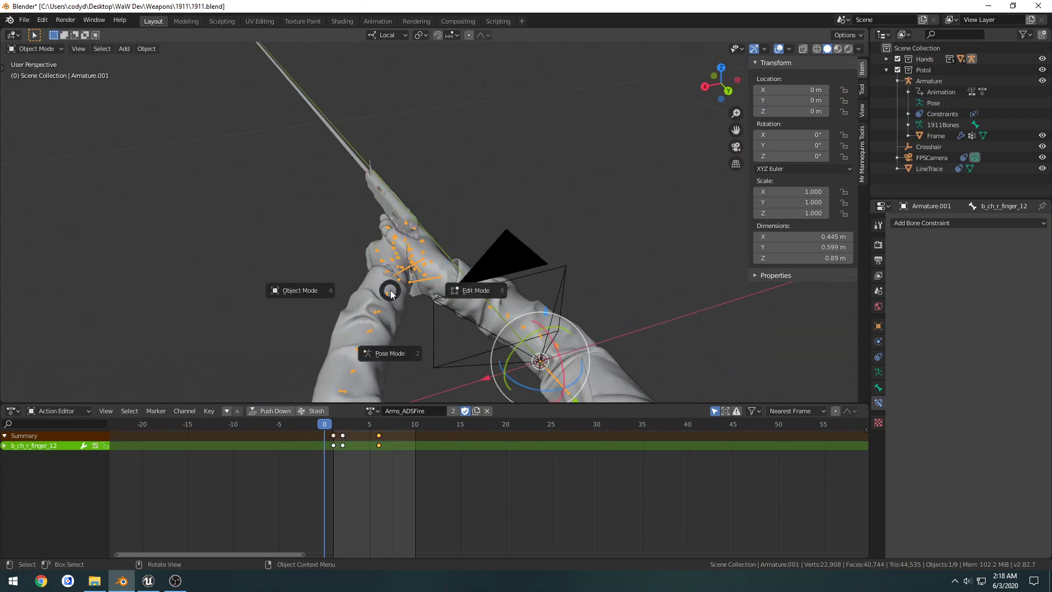
{"action": "left_click", "coordinate": [389, 353]}
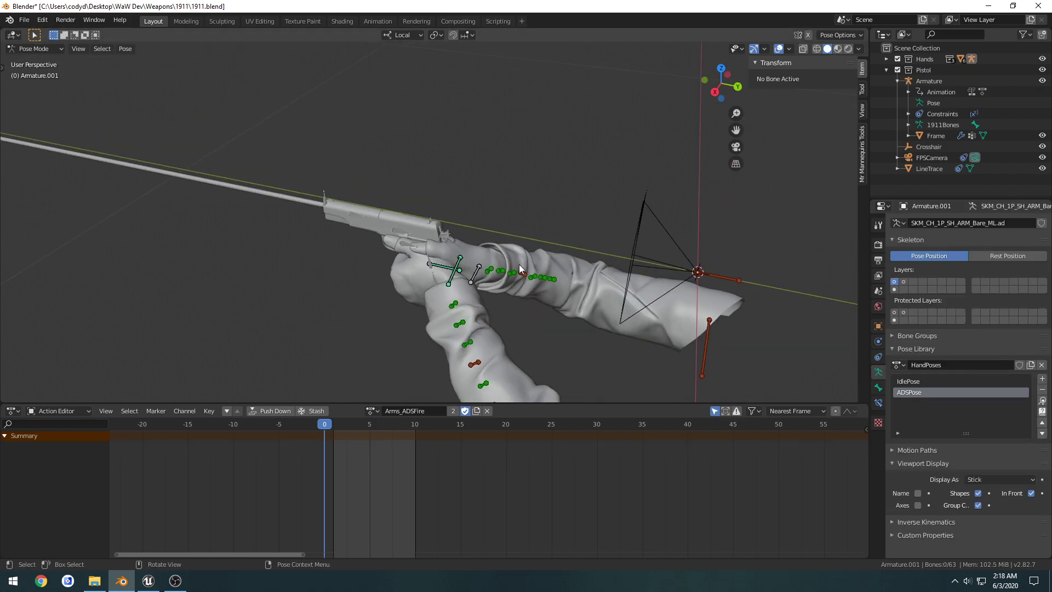
{"action": "left_click", "coordinate": [471, 273]}
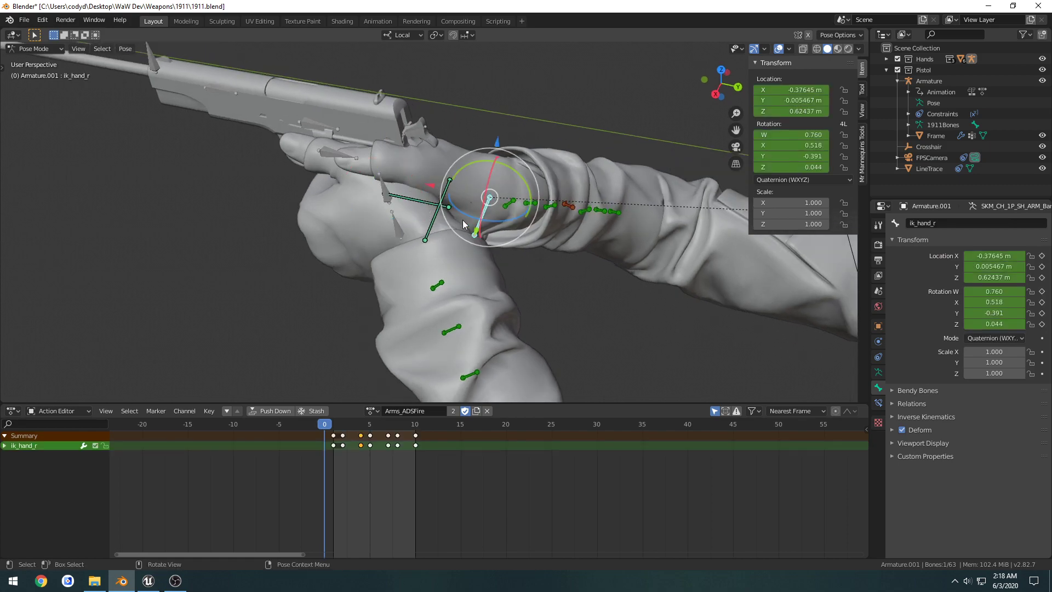
{"action": "mouse_move", "coordinate": [432, 208]}
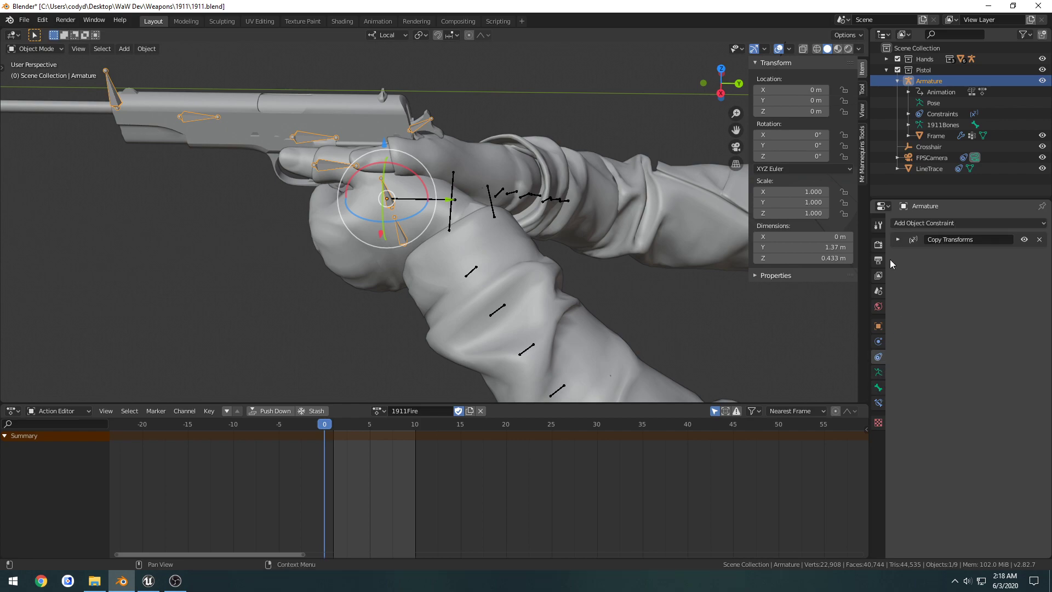
{"action": "left_click", "coordinate": [898, 240]}
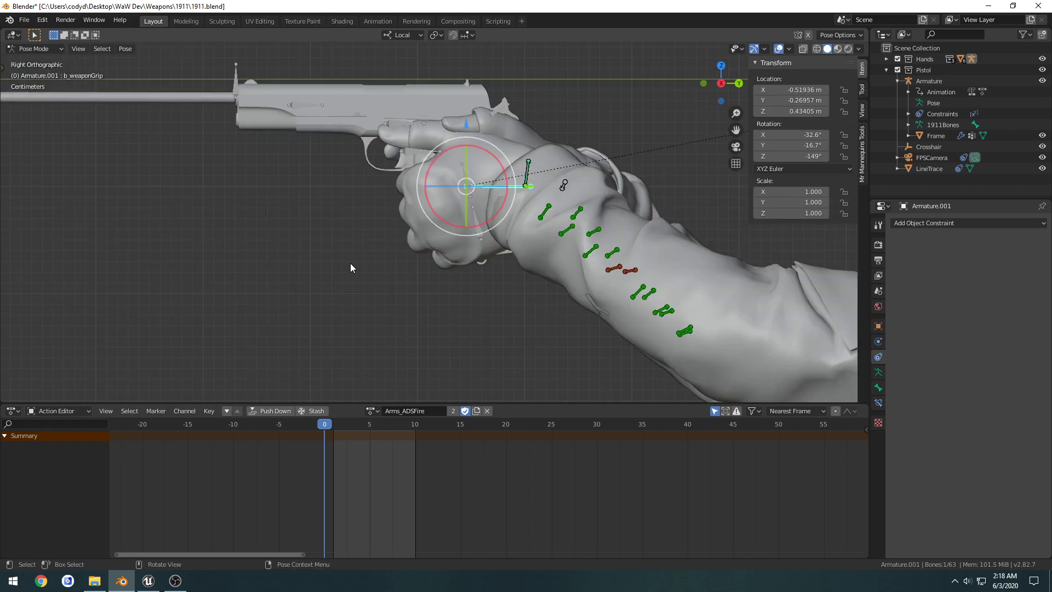
{"action": "left_click", "coordinate": [148, 581]}
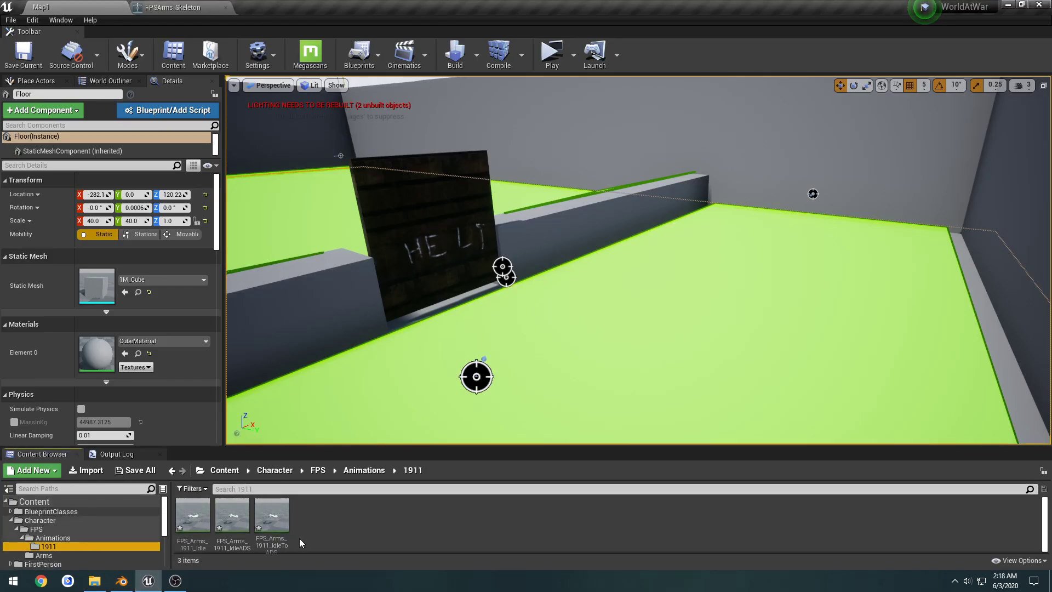
- Load FPS_Arms_1911_Idle and select b_weaponGripSocket and b_weaponGrip in the Skeleton Tree
{"action": "double_click", "coordinate": [193, 515]}
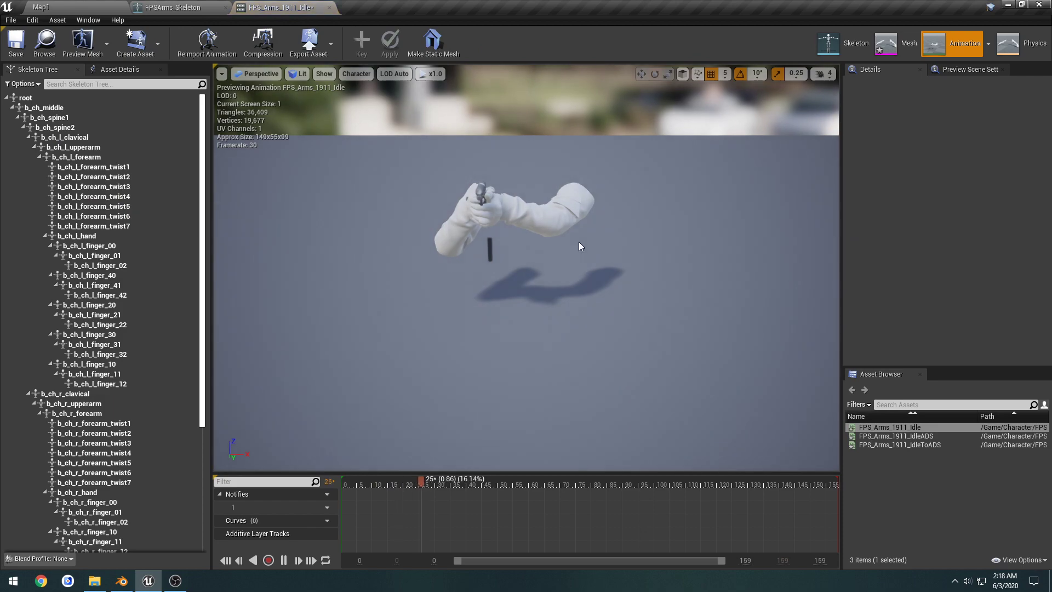
{"action": "left_click", "coordinate": [827, 74]}
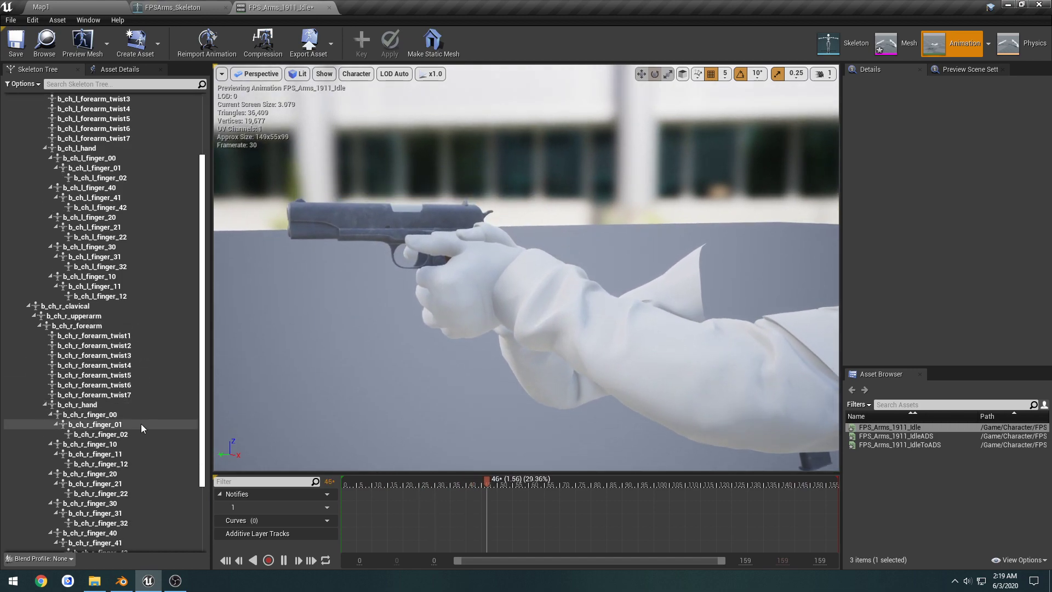
{"action": "left_click", "coordinate": [69, 518]}
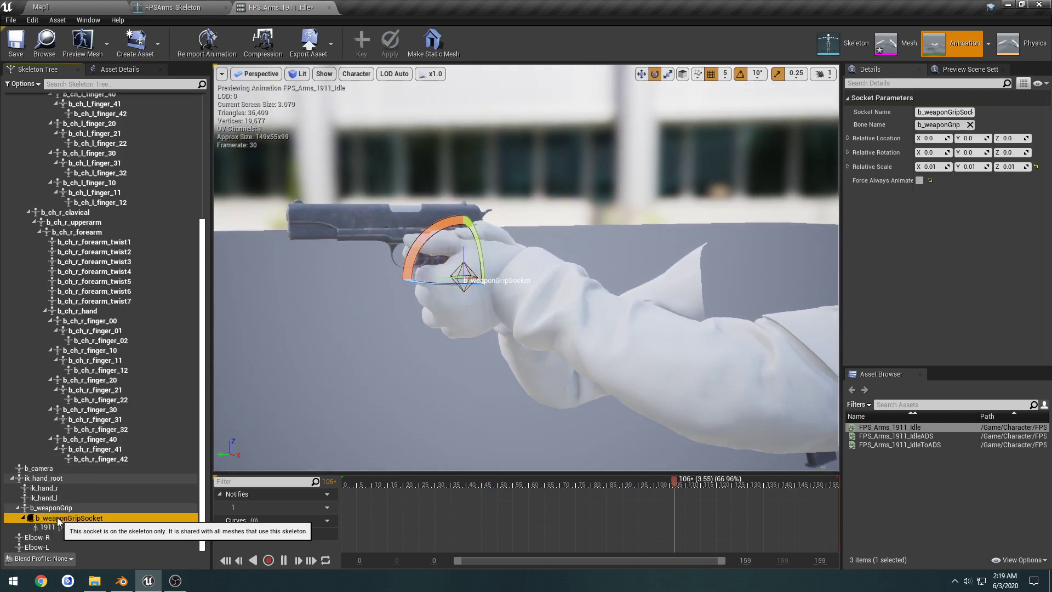
{"action": "left_click", "coordinate": [50, 507]}
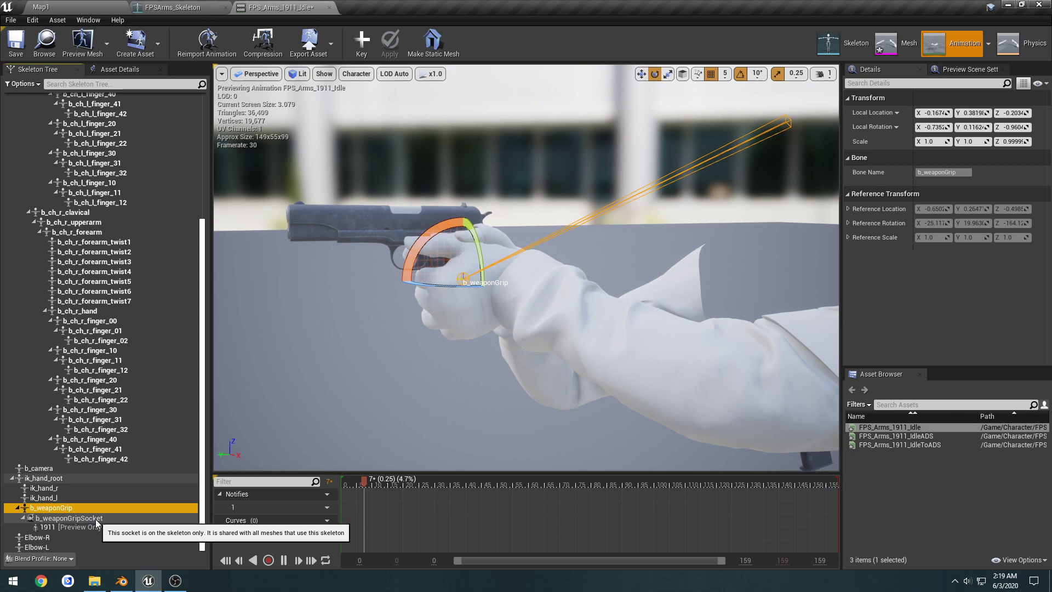
{"action": "left_click", "coordinate": [66, 518]}
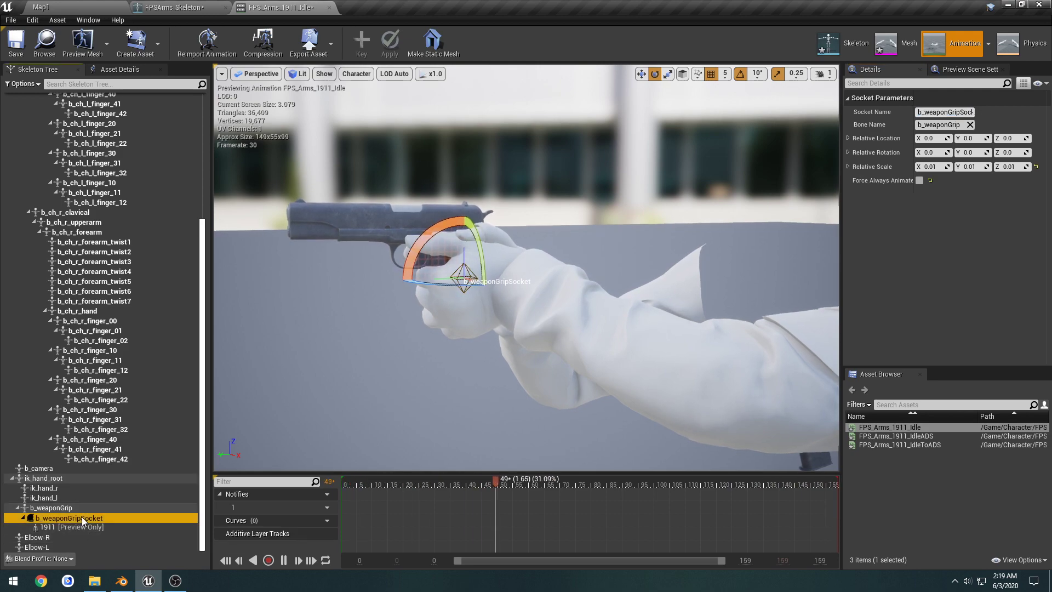
- Delete the old socket, add a new one on b_weaponGrip and set the 1911 as its preview asset
{"action": "right_click", "coordinate": [67, 518]}
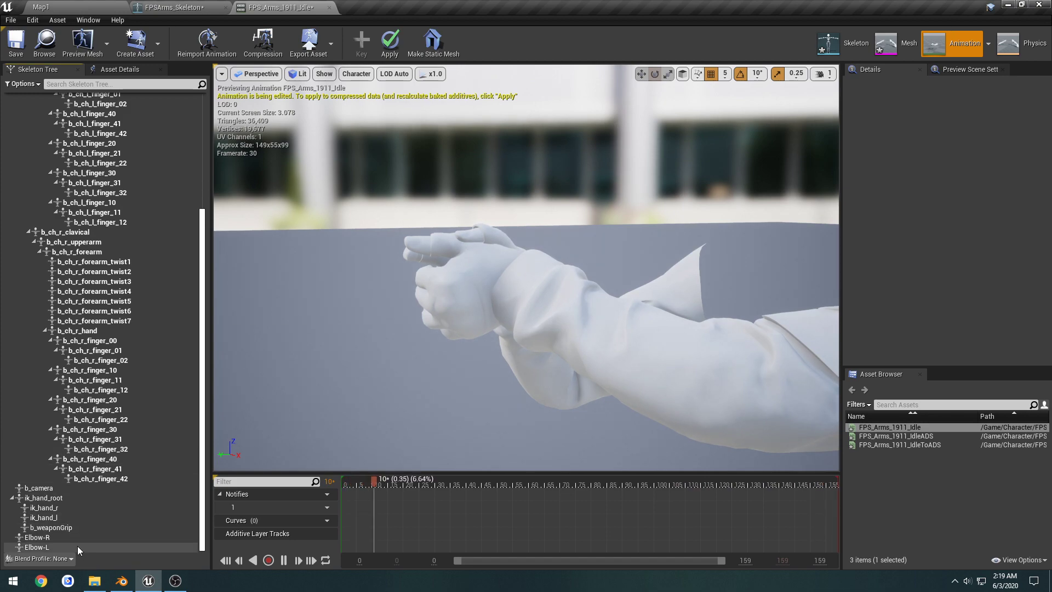
{"action": "left_click", "coordinate": [50, 527]}
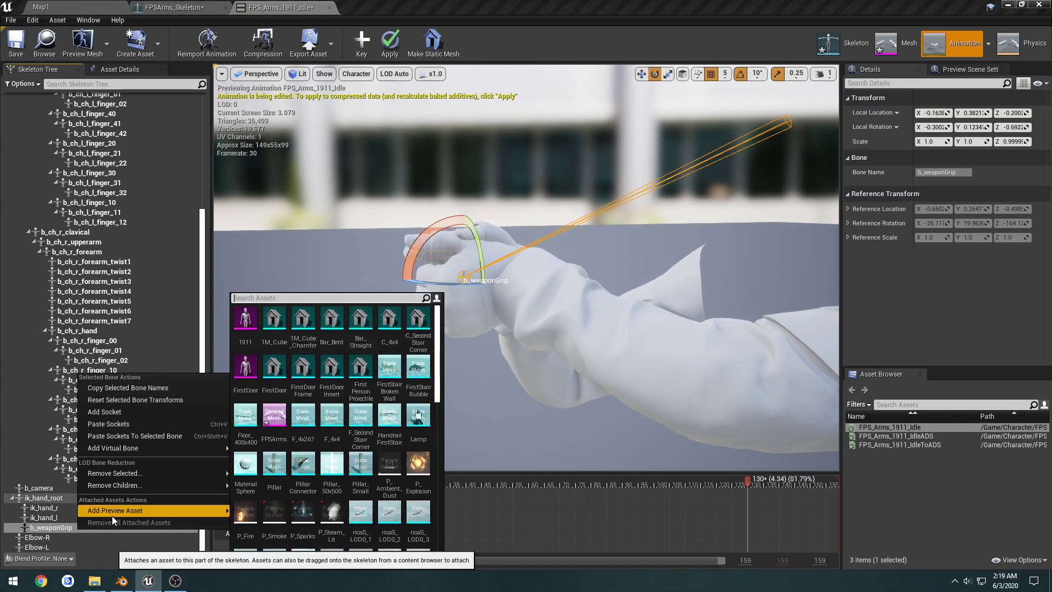
{"action": "left_click", "coordinate": [105, 411]}
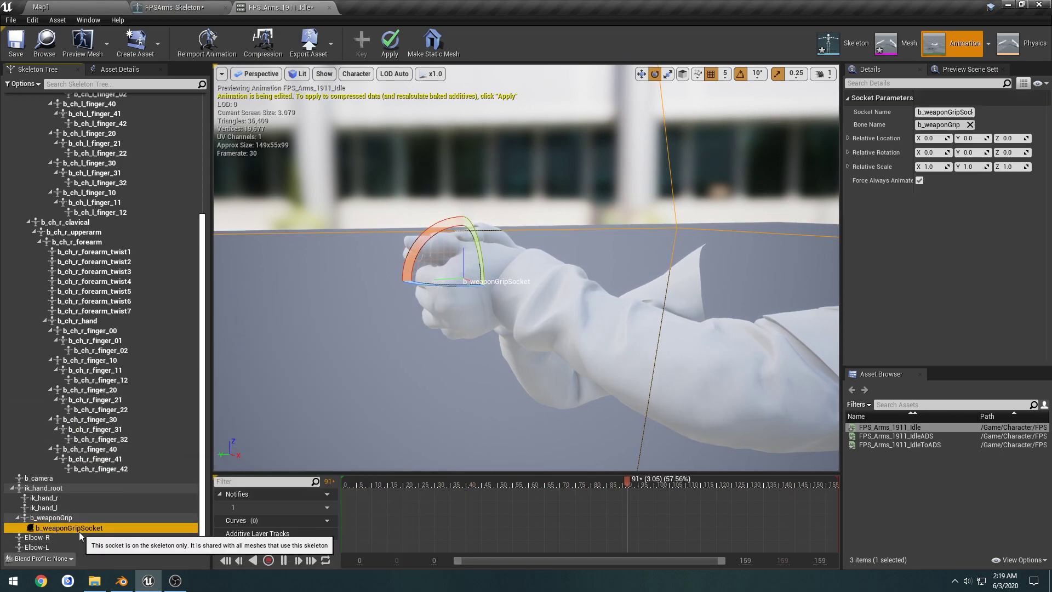
{"action": "right_click", "coordinate": [66, 527]}
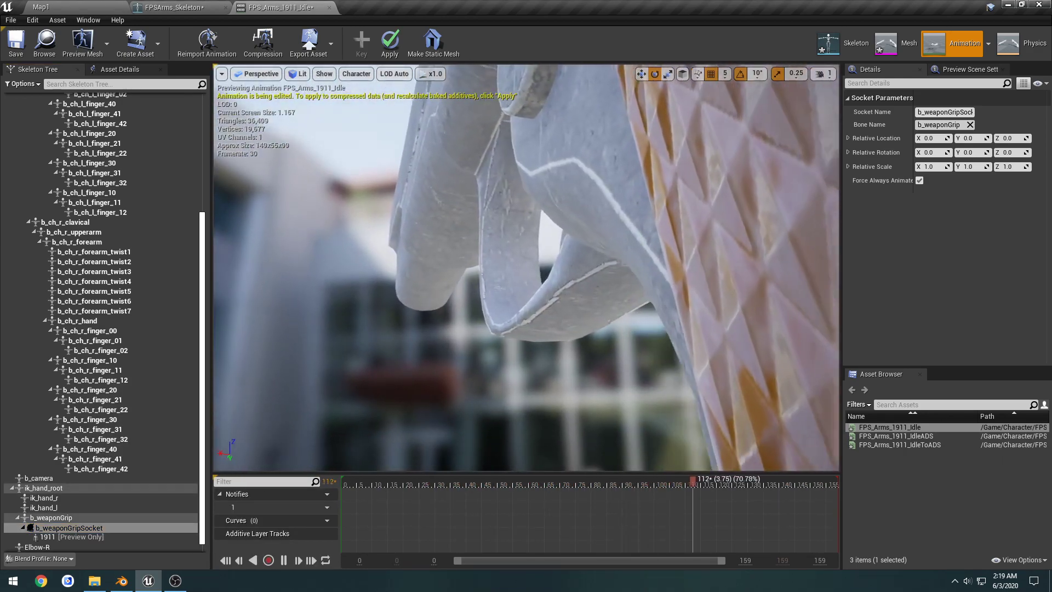
{"action": "left_click", "coordinate": [383, 479]}
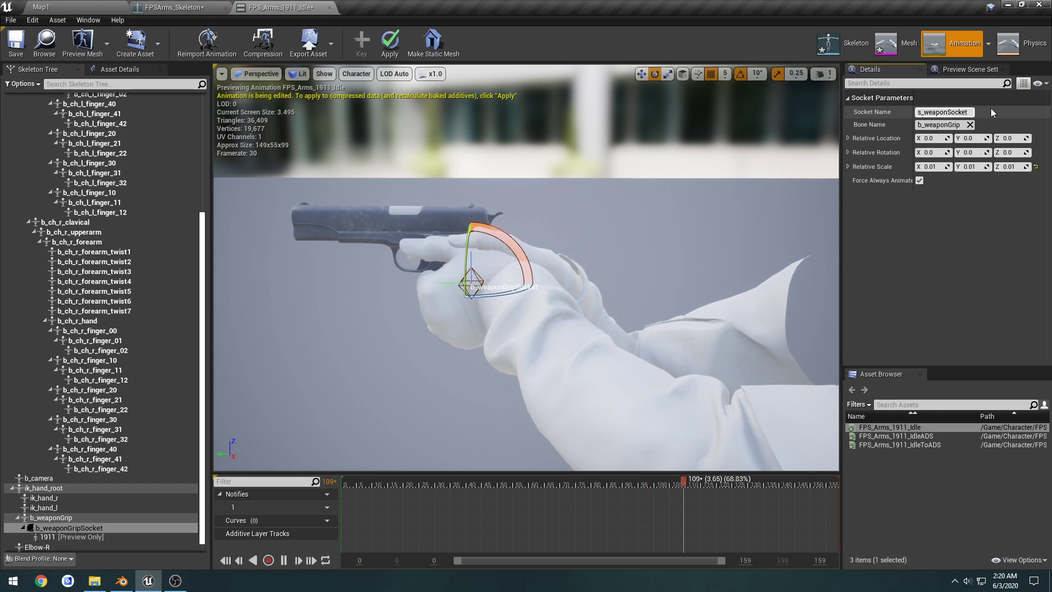
- Confirm the grip socket's new name s_weaponSocket
{"action": "left_click", "coordinate": [67, 529]}
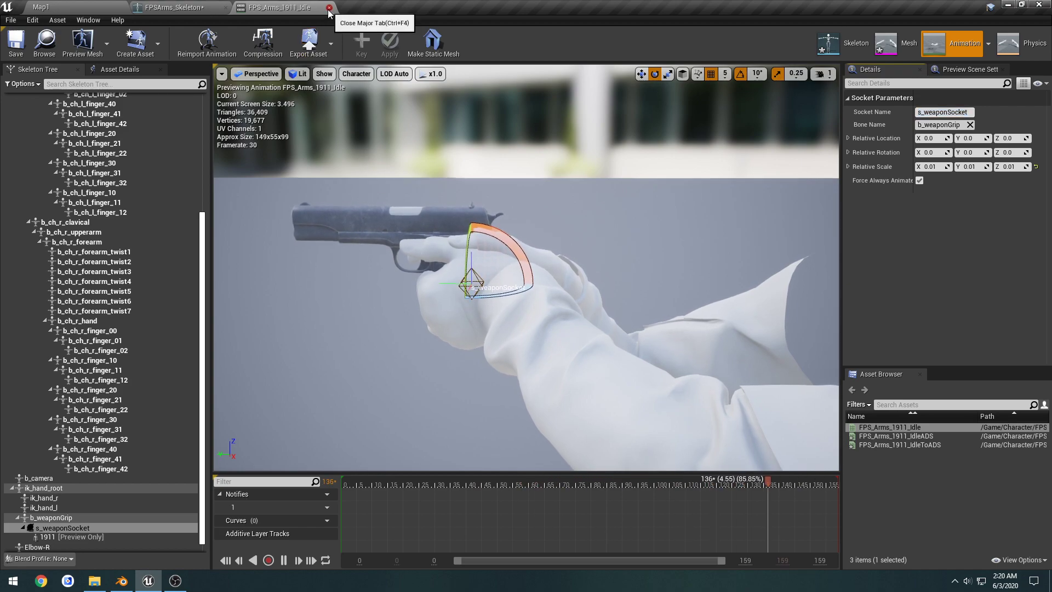
- Close the idle animation, browse Weapons/1911/Animations and Character/FPS/Animations/1911, then go to Blender
{"action": "left_click", "coordinate": [327, 7]}
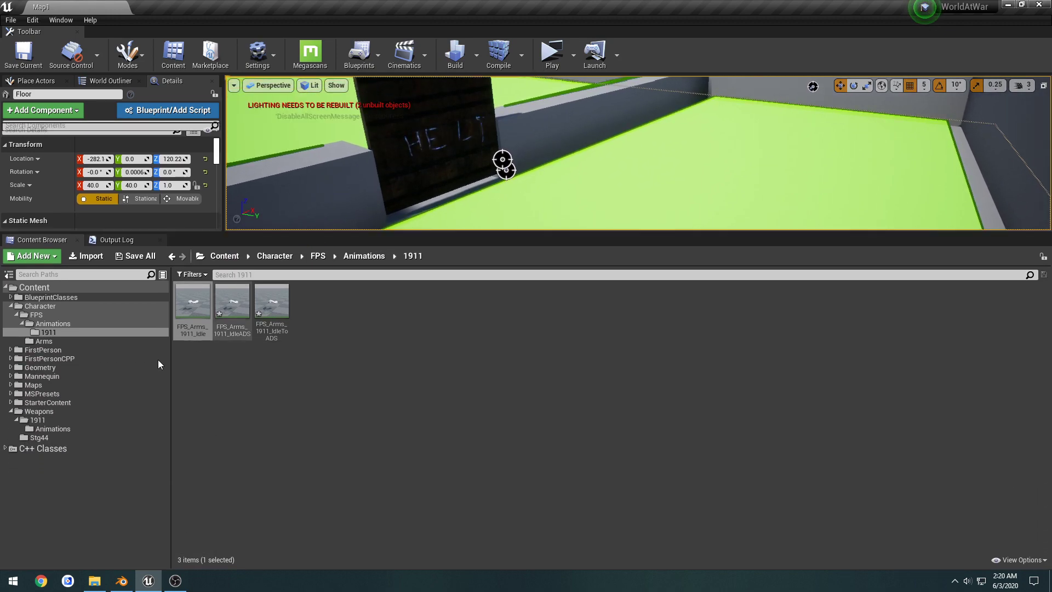
{"action": "left_click", "coordinate": [37, 420]}
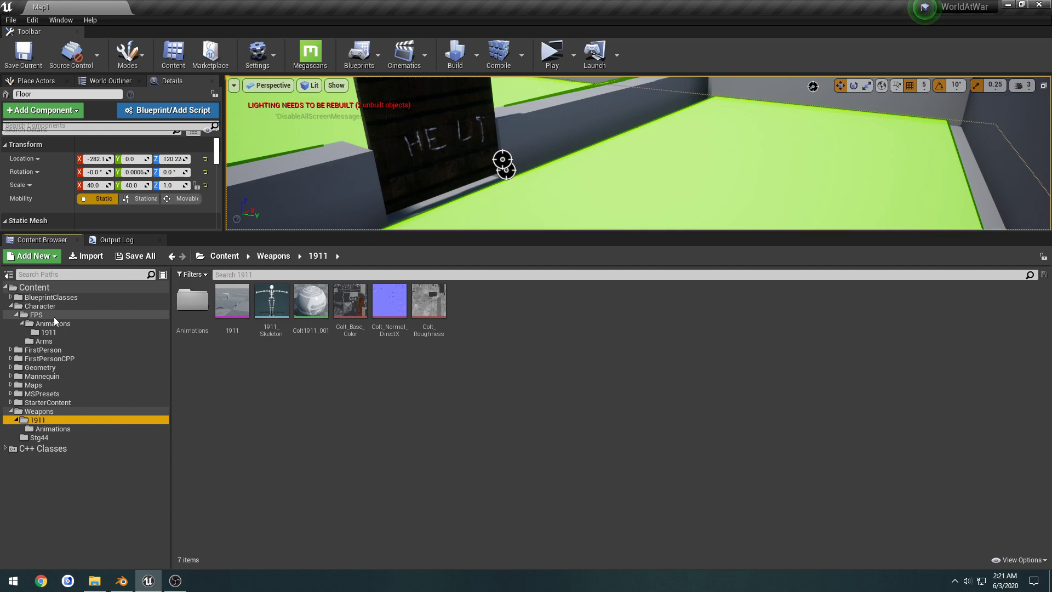
{"action": "left_click", "coordinate": [53, 428]}
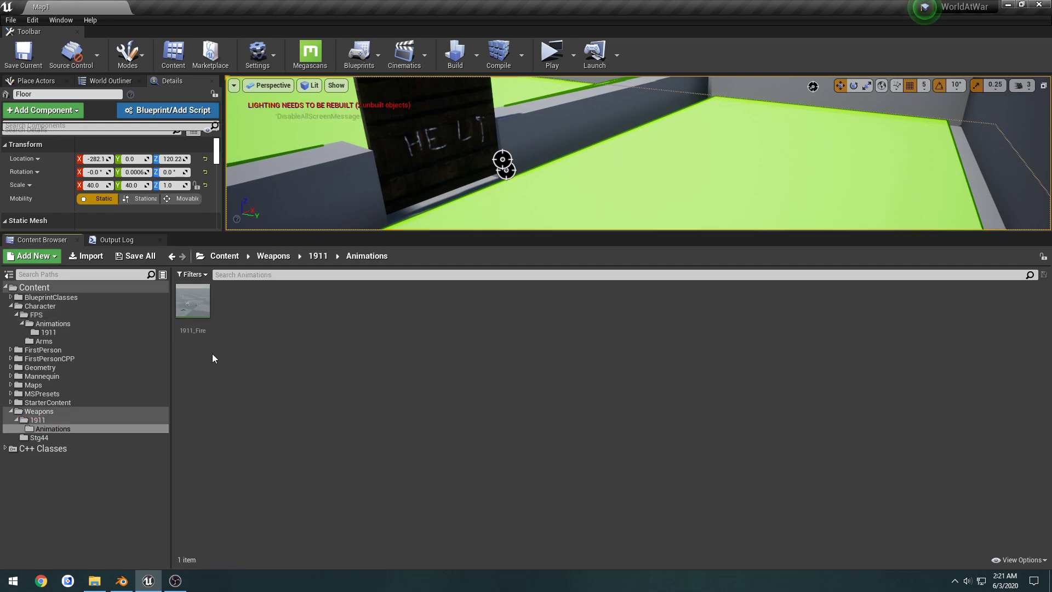
{"action": "left_click", "coordinate": [47, 331]}
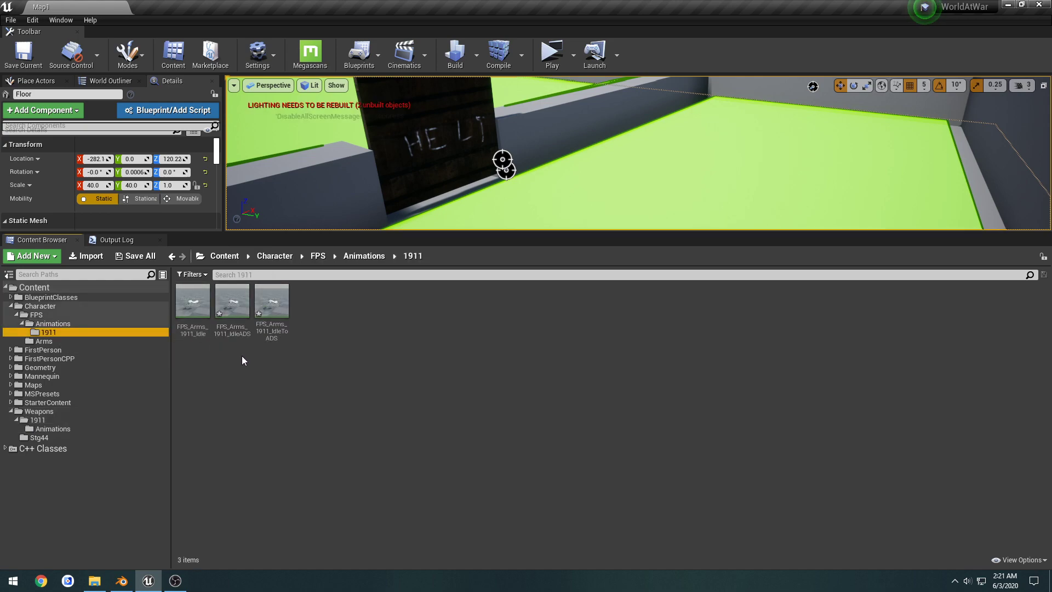
{"action": "left_click", "coordinate": [121, 581]}
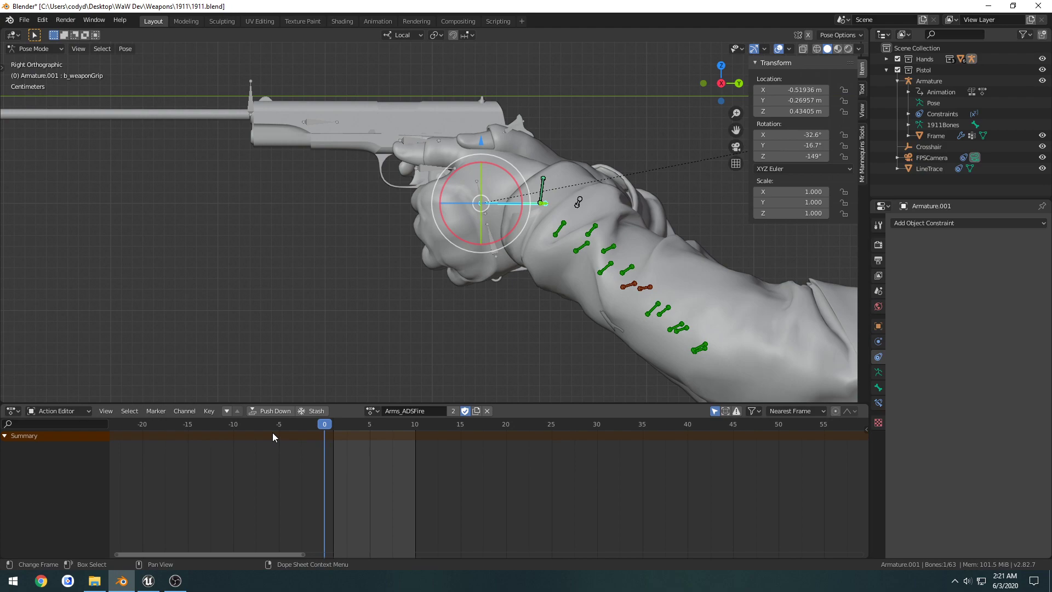
- Switch to Object Mode and start an FBX export, browsing from the Desktop folder
{"action": "key", "text": "Tab"}
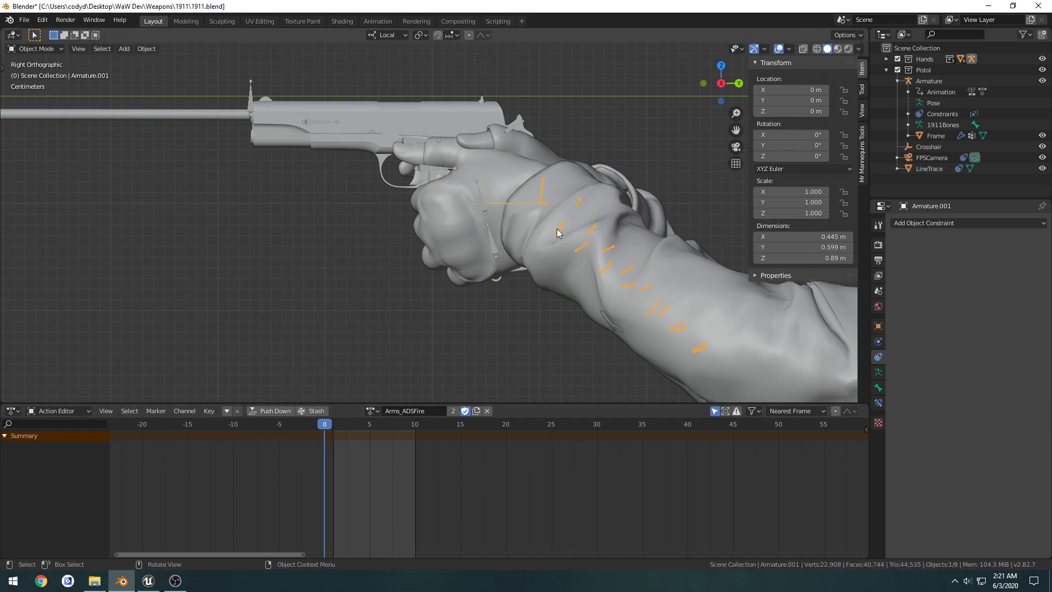
{"action": "mouse_move", "coordinate": [29, 54]}
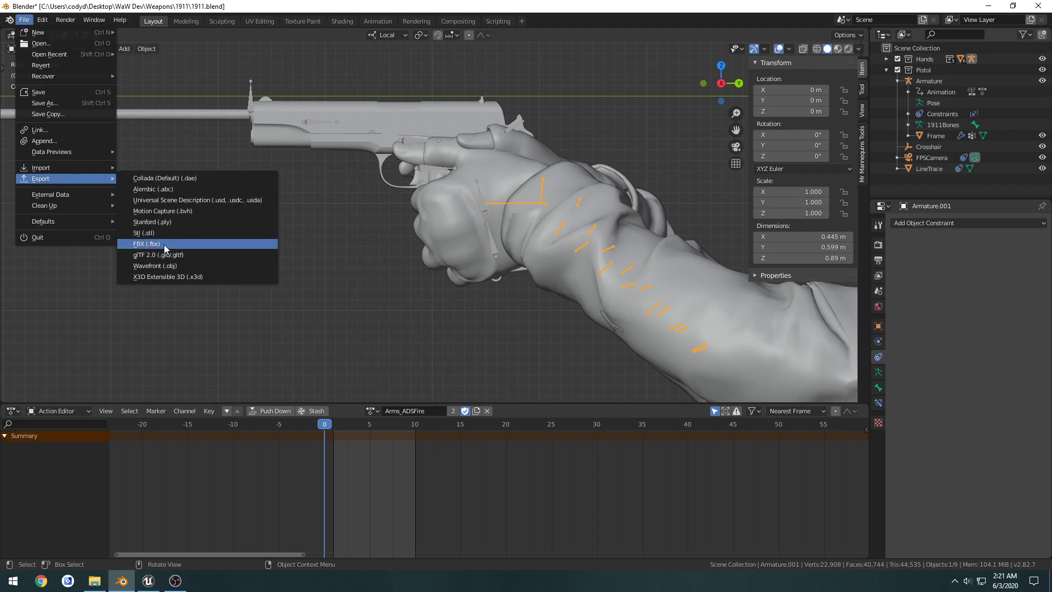
{"action": "left_click", "coordinate": [145, 243]}
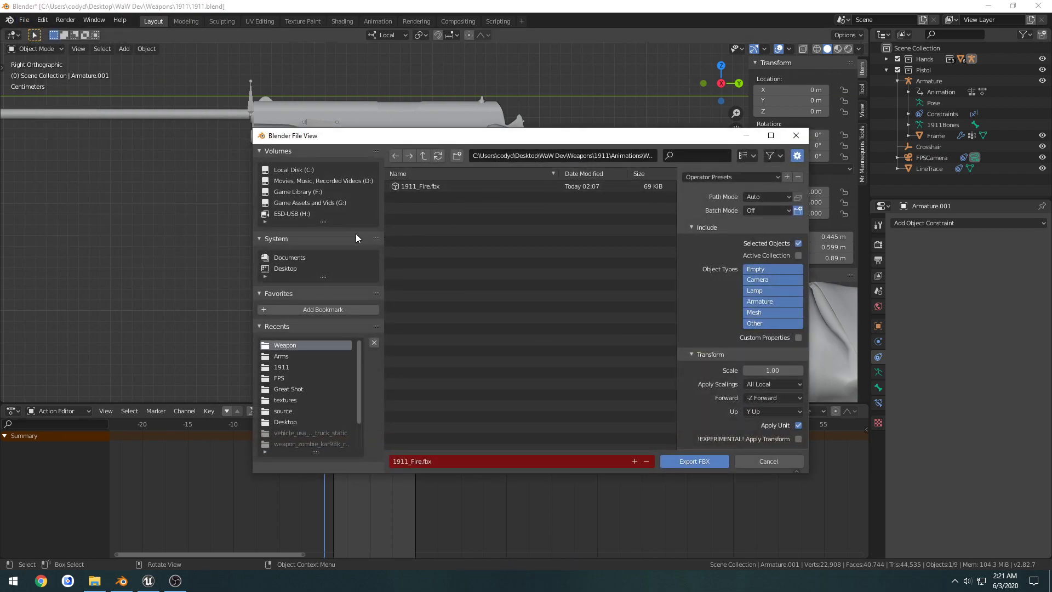
{"action": "left_click", "coordinate": [285, 421]}
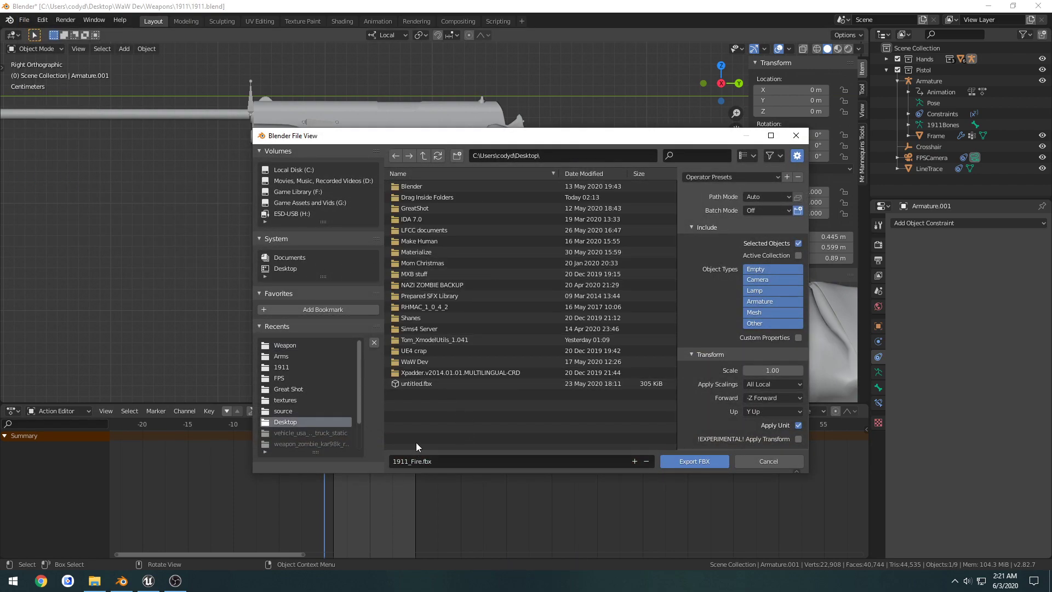
- Navigate Drag Inside Folders > FPS > Animations > 1911 and choose FPS_Arms_1911_ADSFire.fbx
{"action": "double_click", "coordinate": [425, 197]}
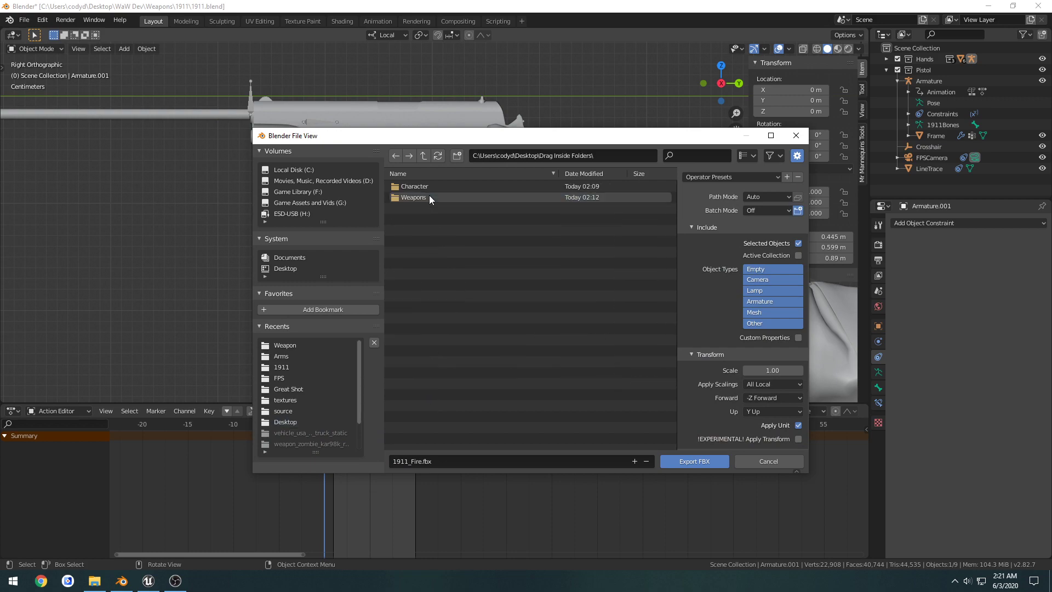
{"action": "double_click", "coordinate": [415, 186]}
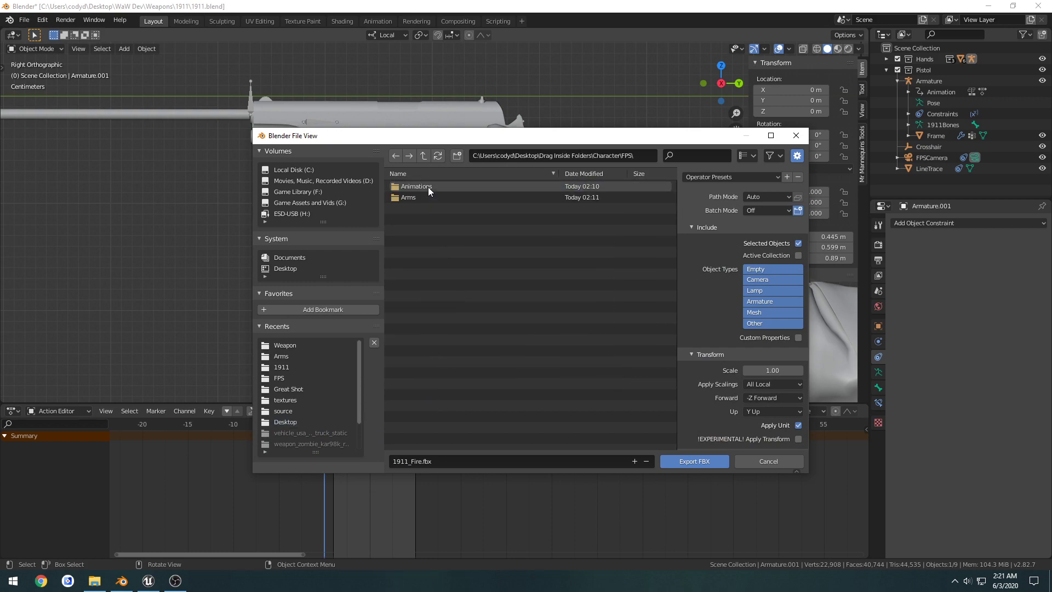
{"action": "double_click", "coordinate": [417, 186]}
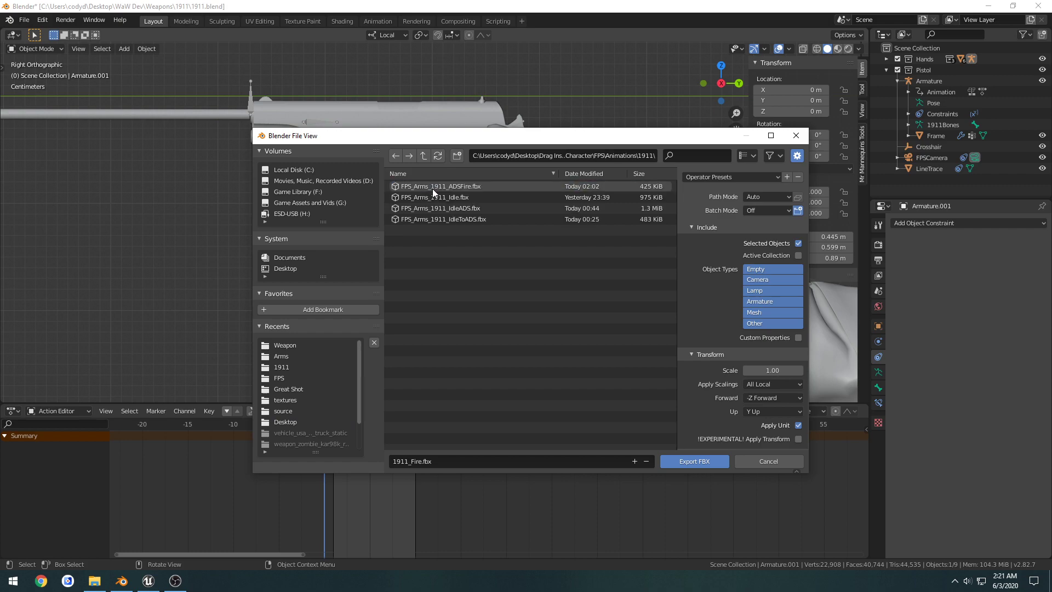
{"action": "left_click", "coordinate": [439, 187]}
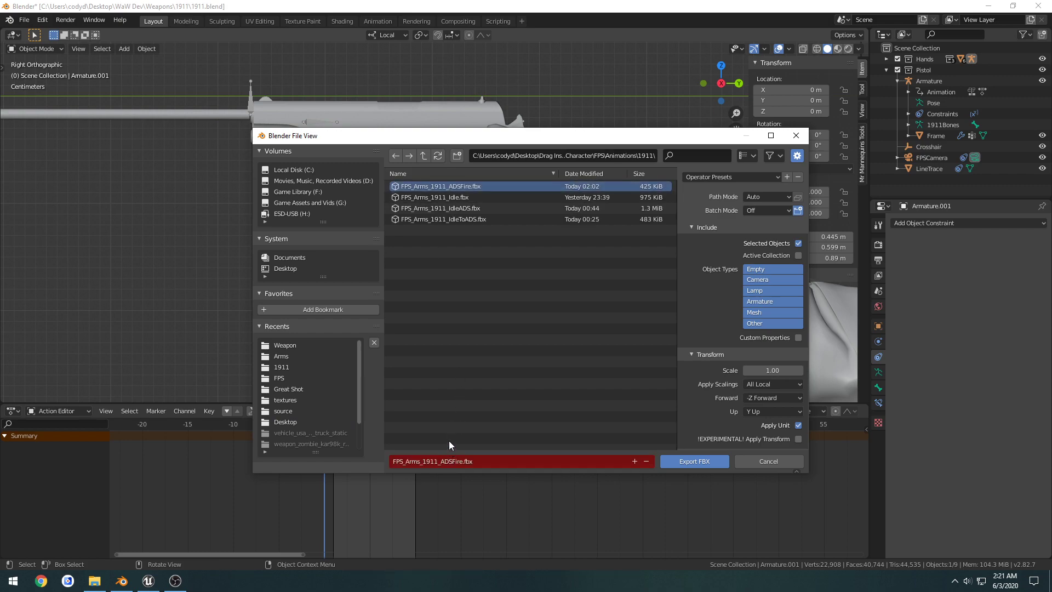
{"action": "mouse_move", "coordinate": [838, 121]}
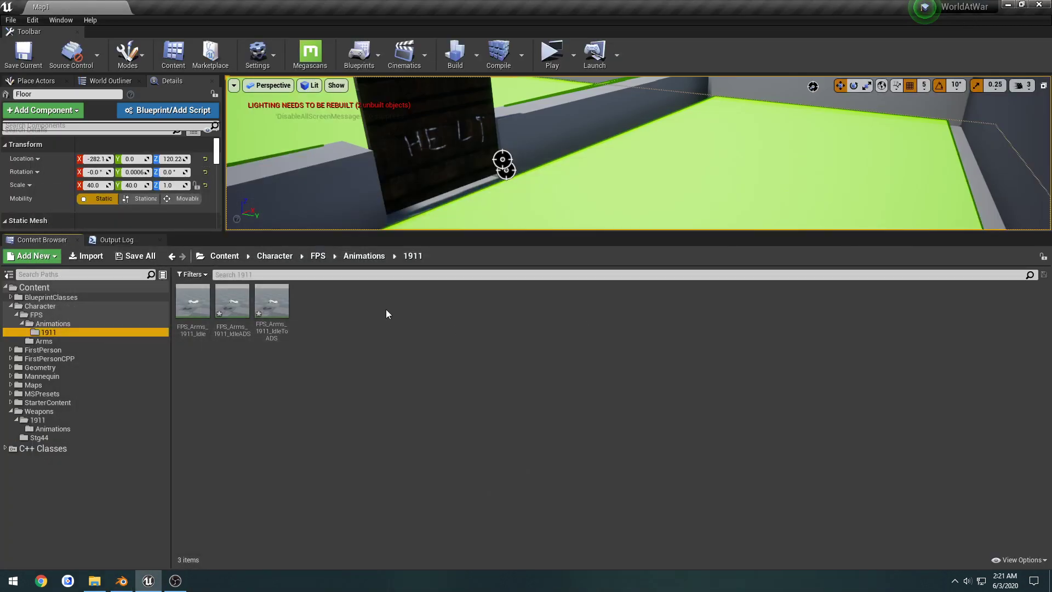
- Import FPS_Arms_1911_ADSFire onto FPSArms_Skeleton and dismiss the import warning log
{"action": "left_click", "coordinate": [94, 581]}
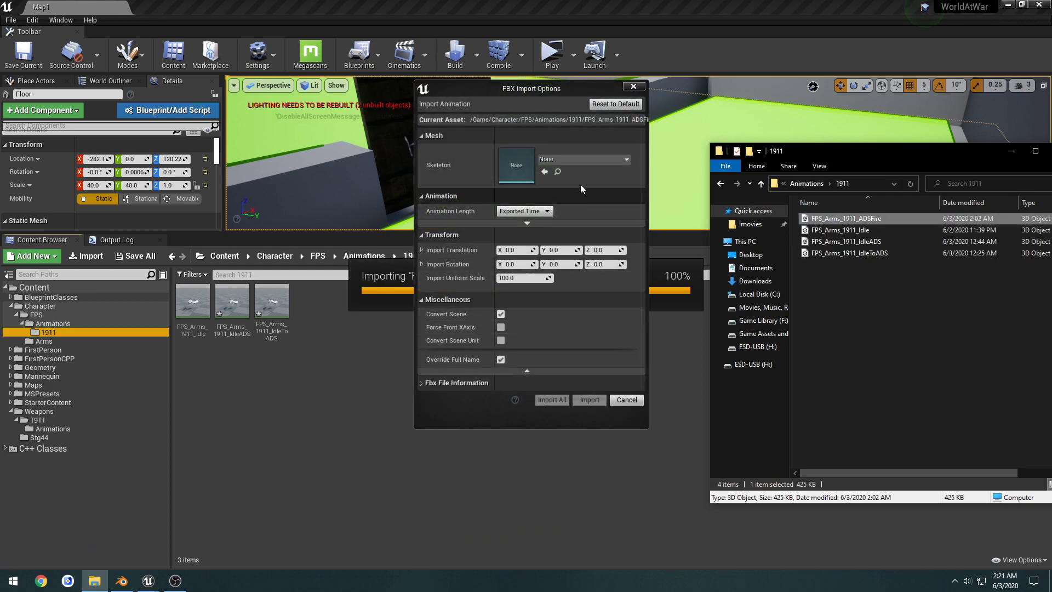
{"action": "left_click", "coordinate": [624, 159]}
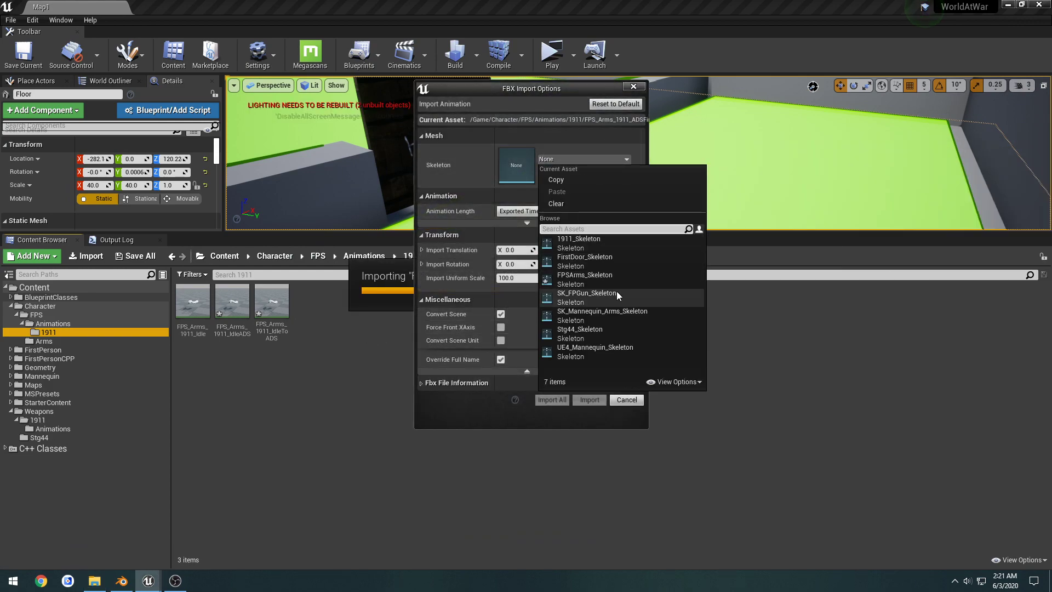
{"action": "left_click", "coordinate": [584, 274]}
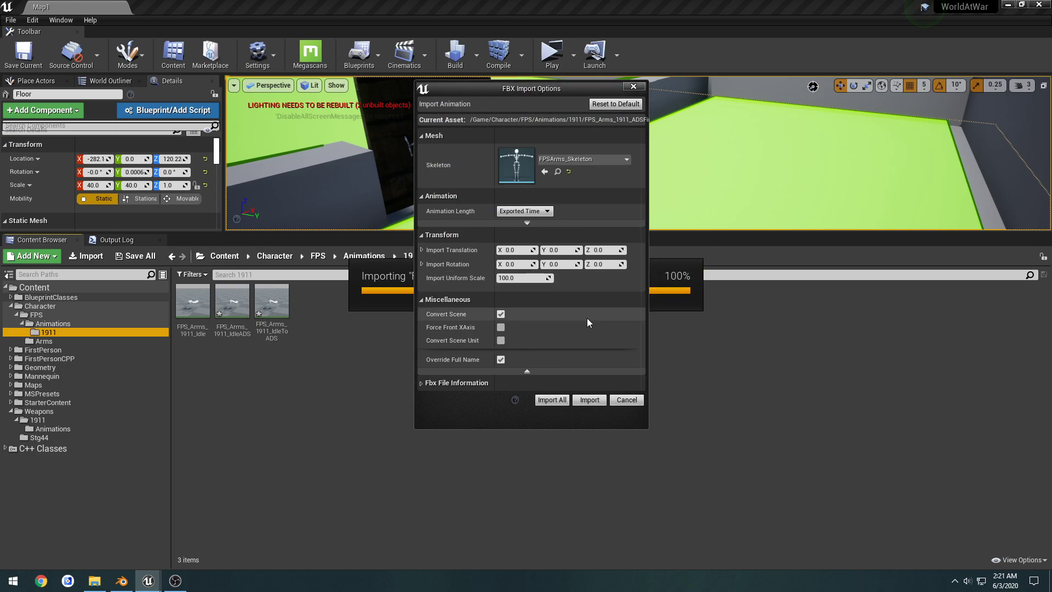
{"action": "left_click", "coordinate": [587, 400]}
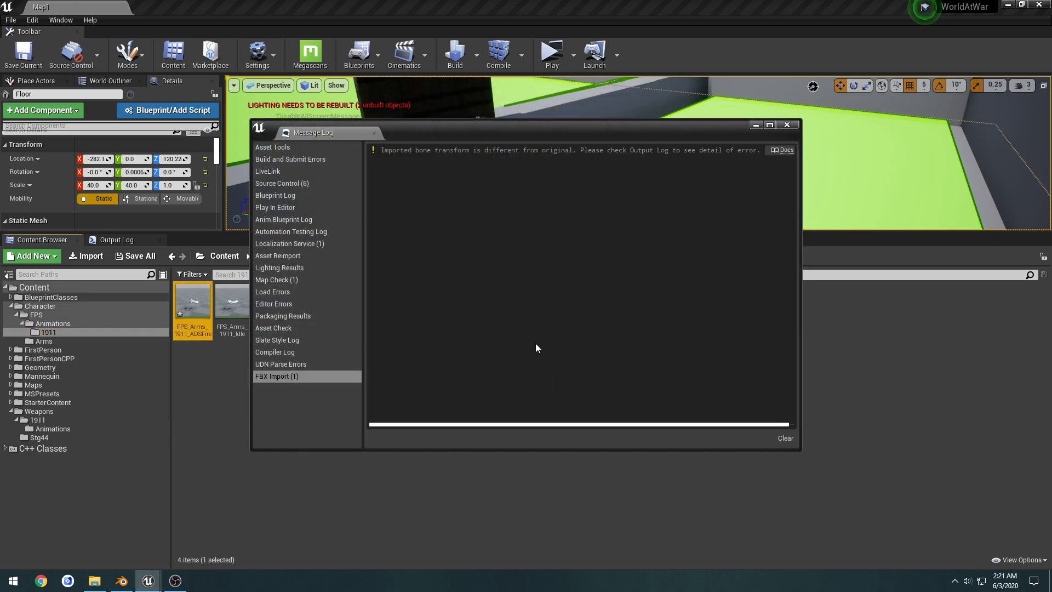
{"action": "double_click", "coordinate": [192, 302]}
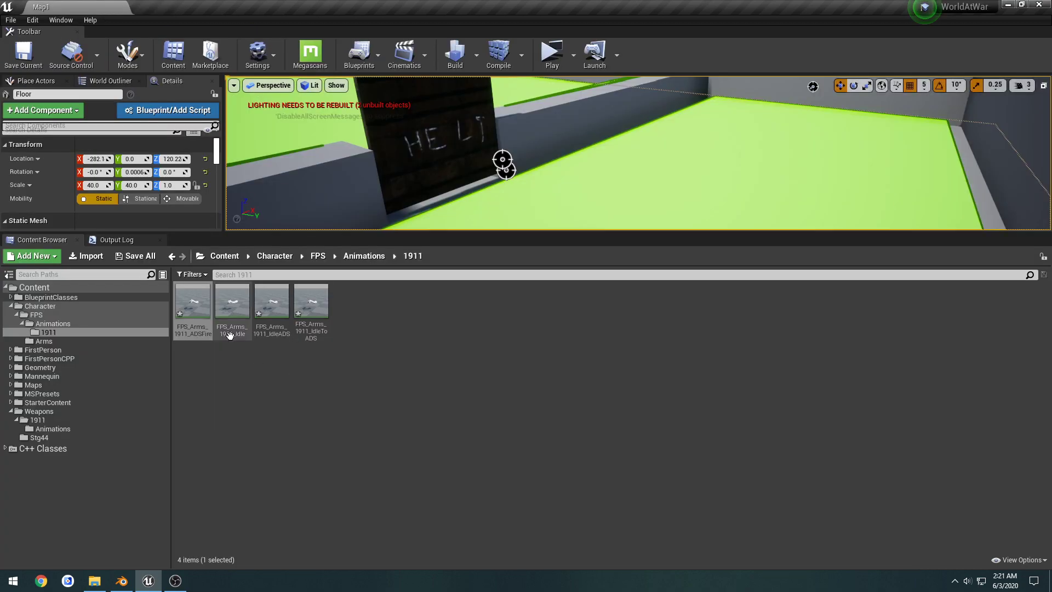
{"action": "left_click", "coordinate": [310, 300]}
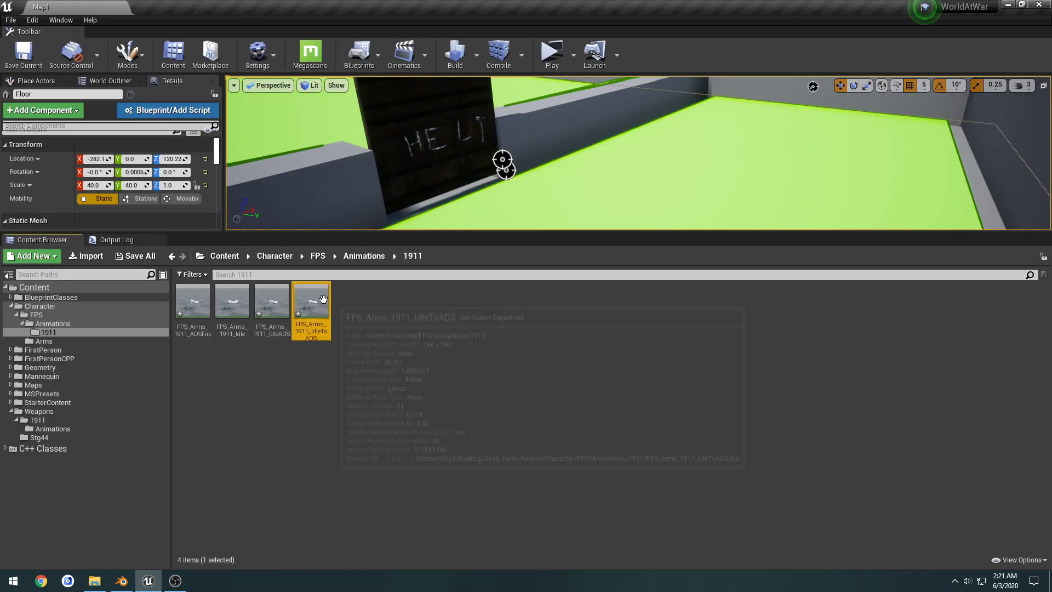
{"action": "double_click", "coordinate": [310, 299]}
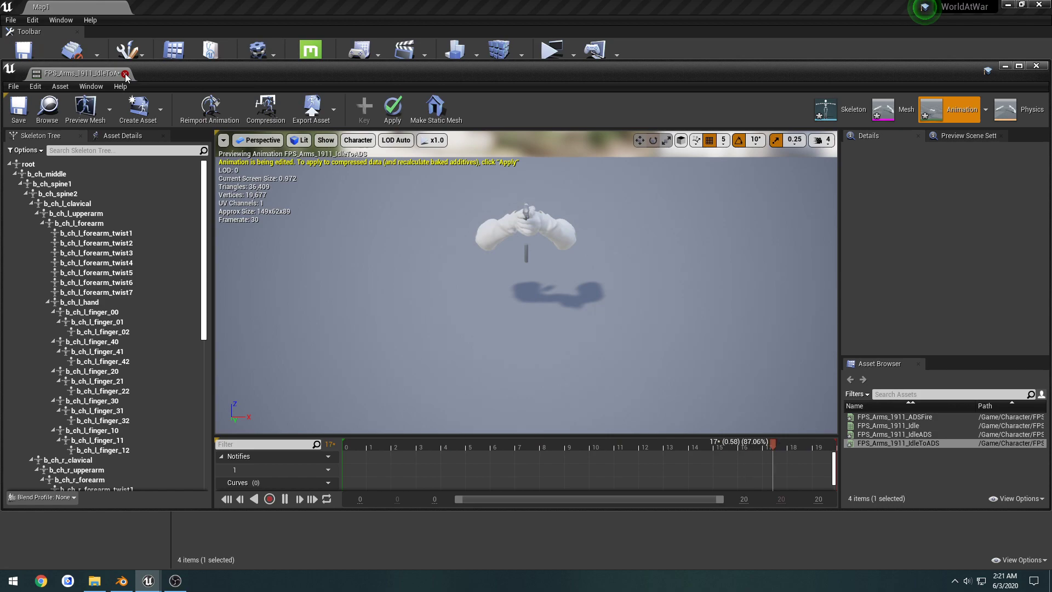
{"action": "left_click", "coordinate": [125, 74]}
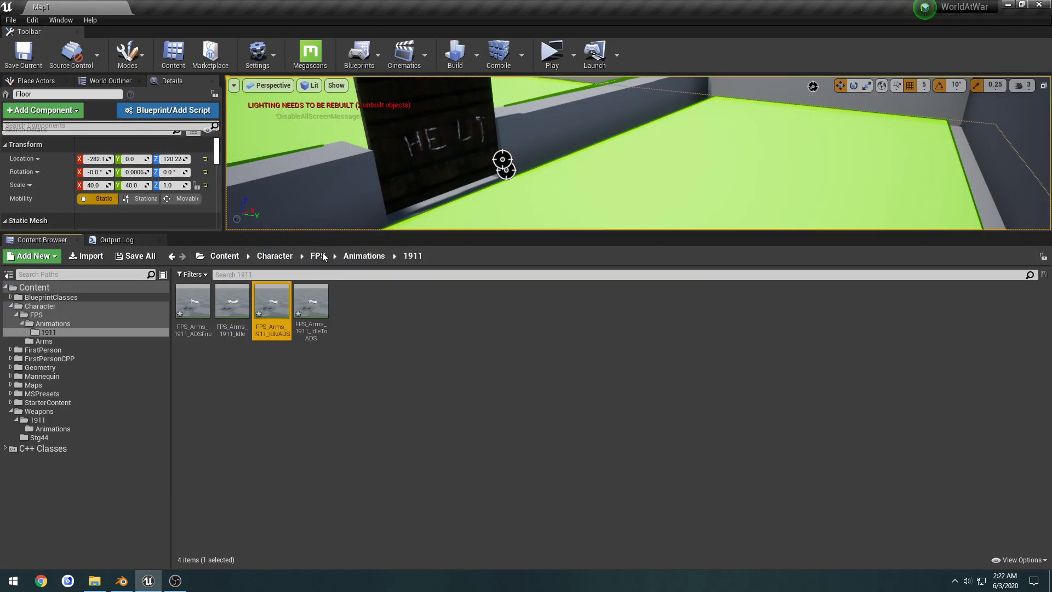
{"action": "double_click", "coordinate": [272, 301]}
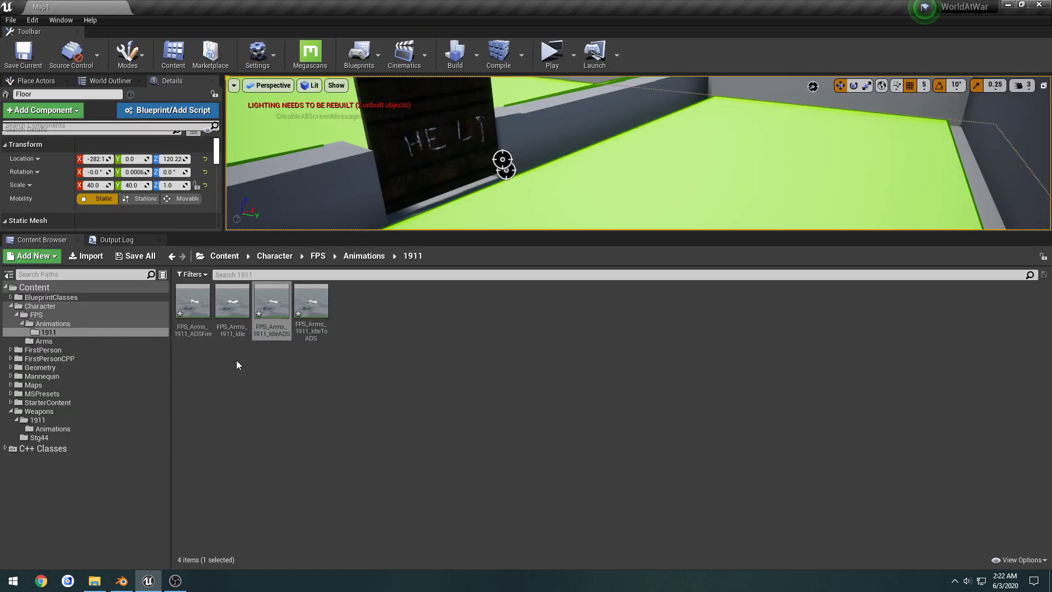
{"action": "double_click", "coordinate": [193, 300]}
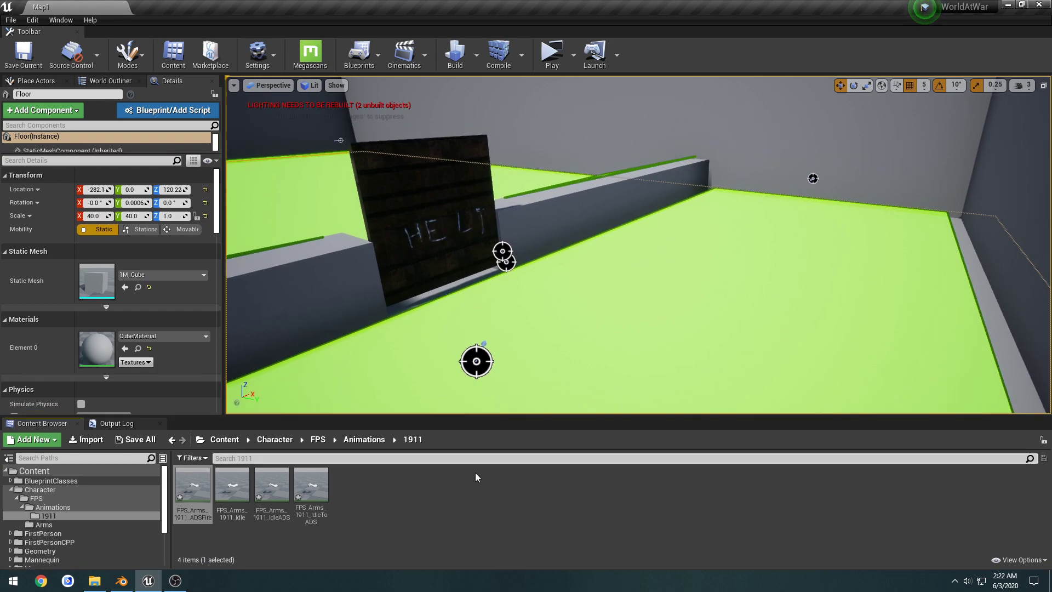
{"action": "left_click", "coordinate": [471, 490]}
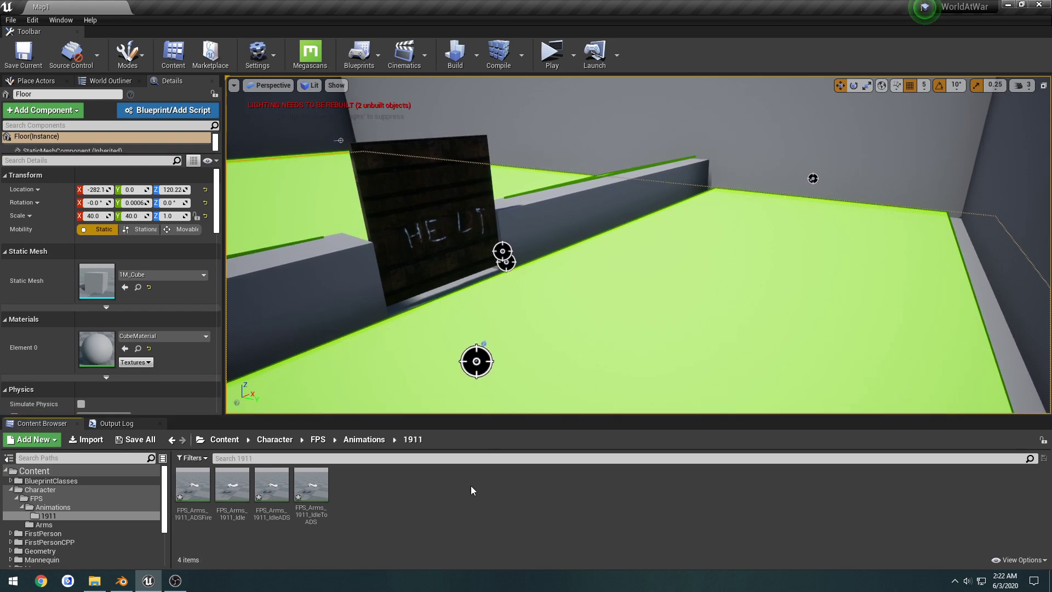